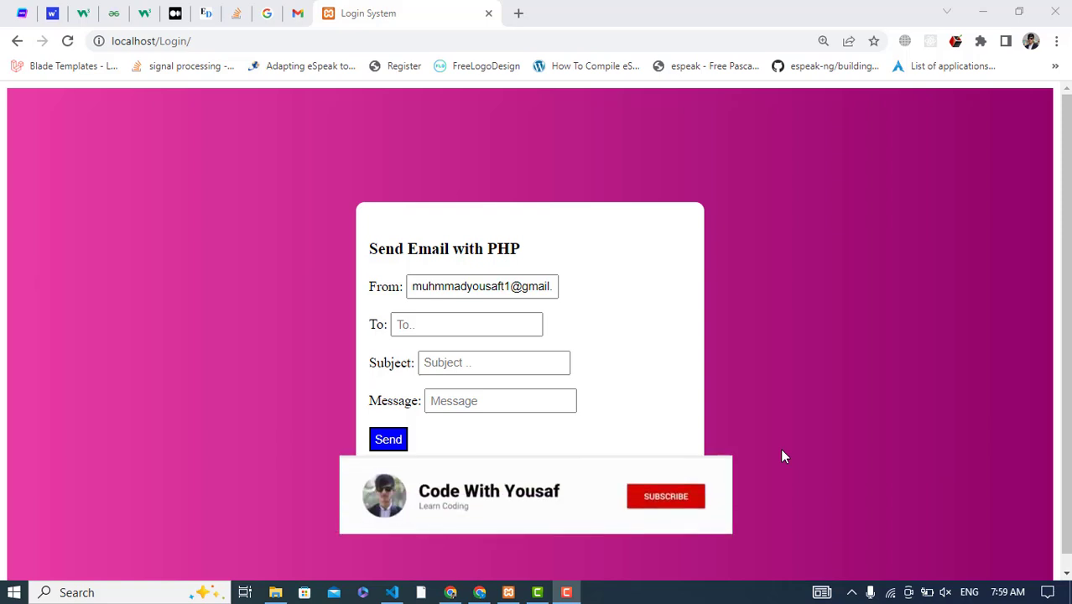
# - Navigate up to the xampp folder and into its php folder containing php.ini
pyautogui.click(664, 496)
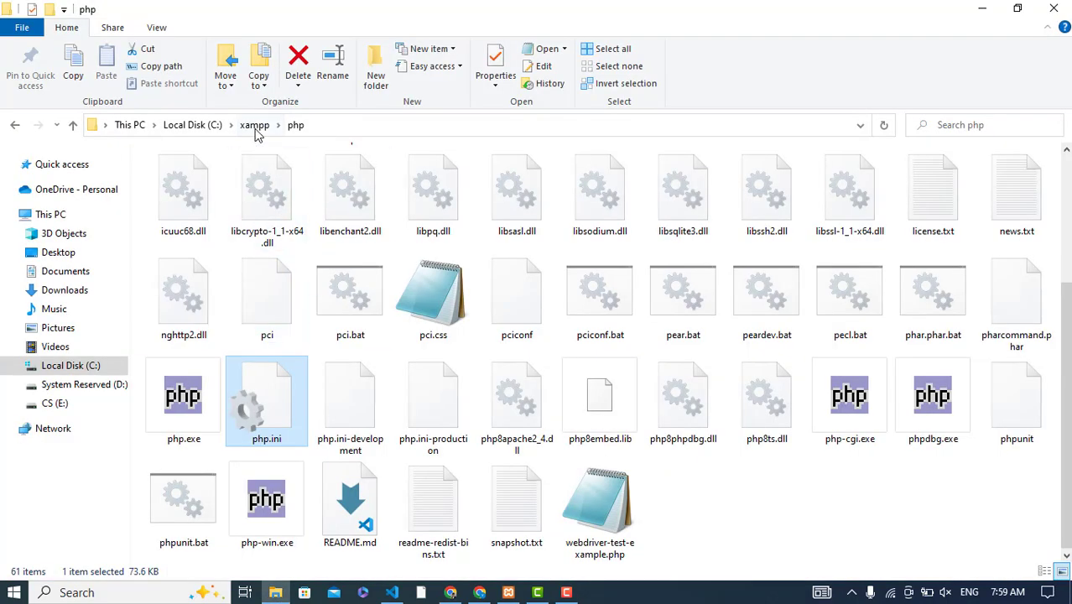
pyautogui.click(255, 124)
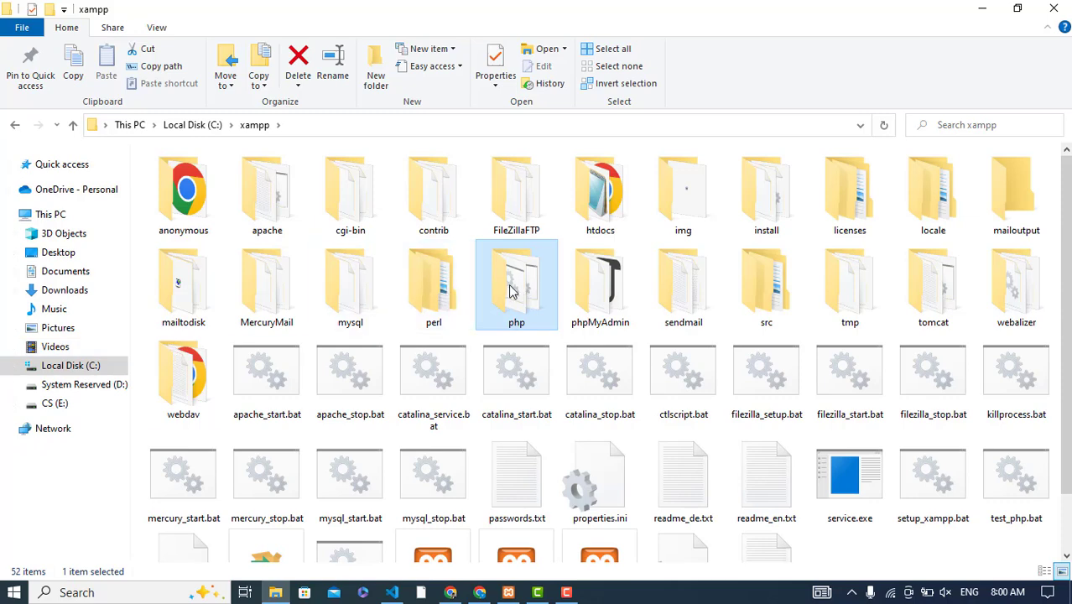
pyautogui.moveTo(432, 285)
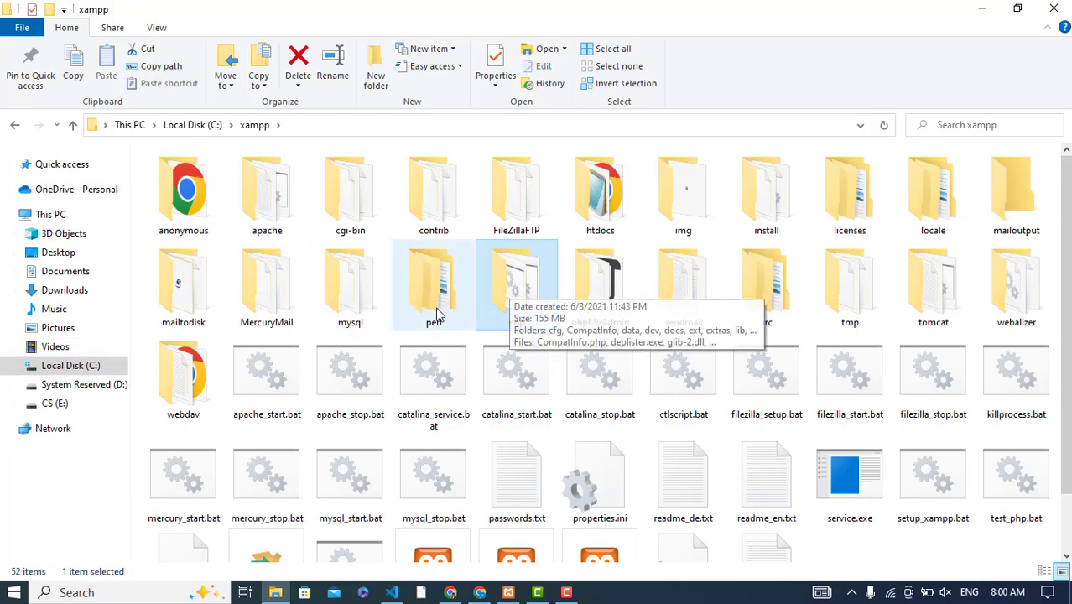
pyautogui.doubleClick(433, 285)
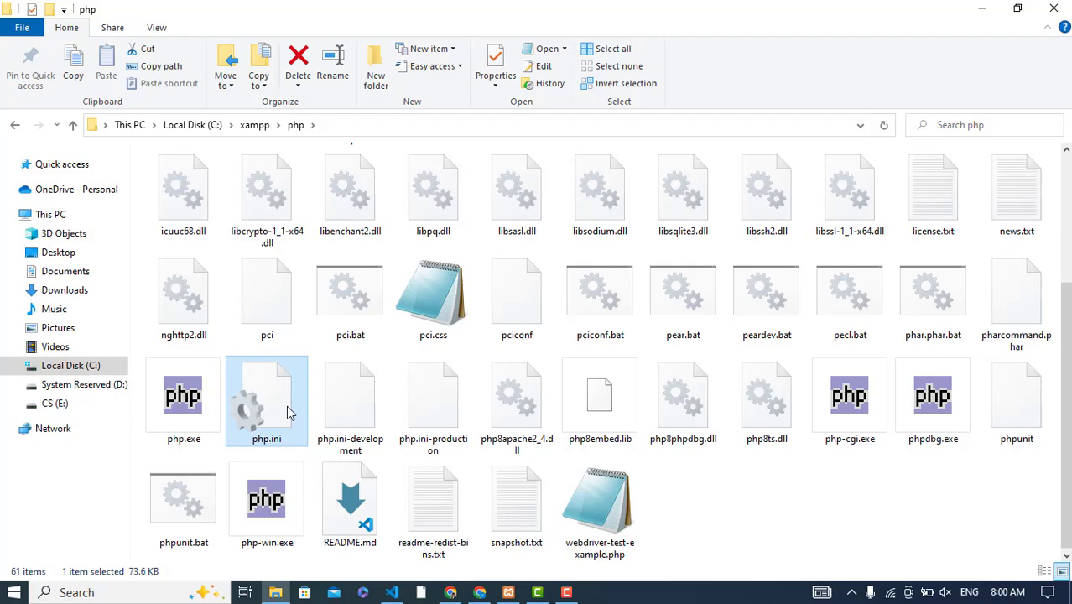
# - Open php.ini in Notepad and search for 'smtp' to reach the mail function section
pyautogui.doubleClick(267, 396)
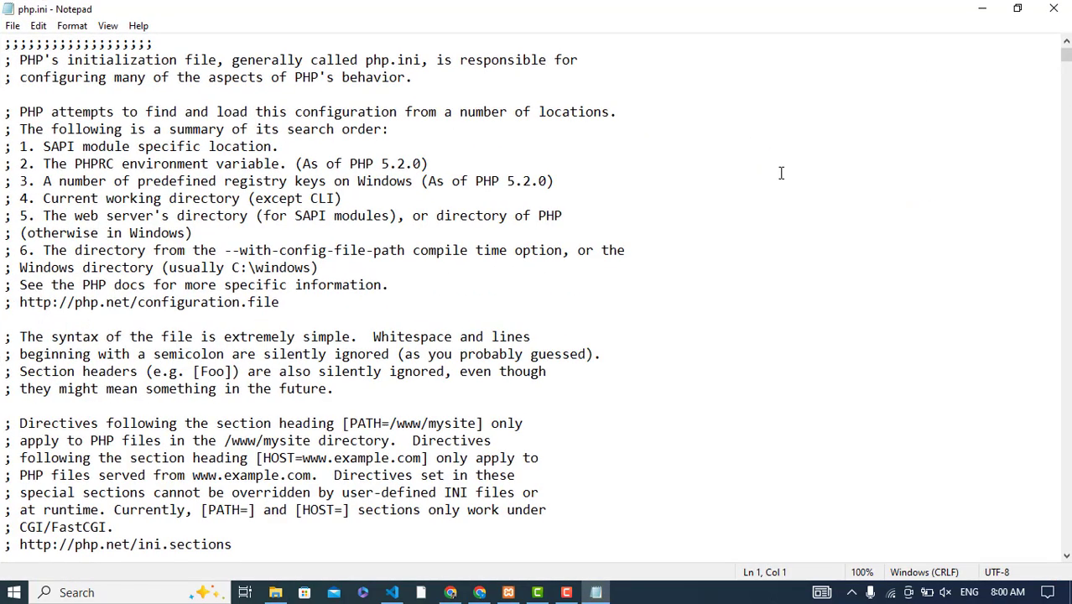
pyautogui.scroll(-3)
pyautogui.write('s')
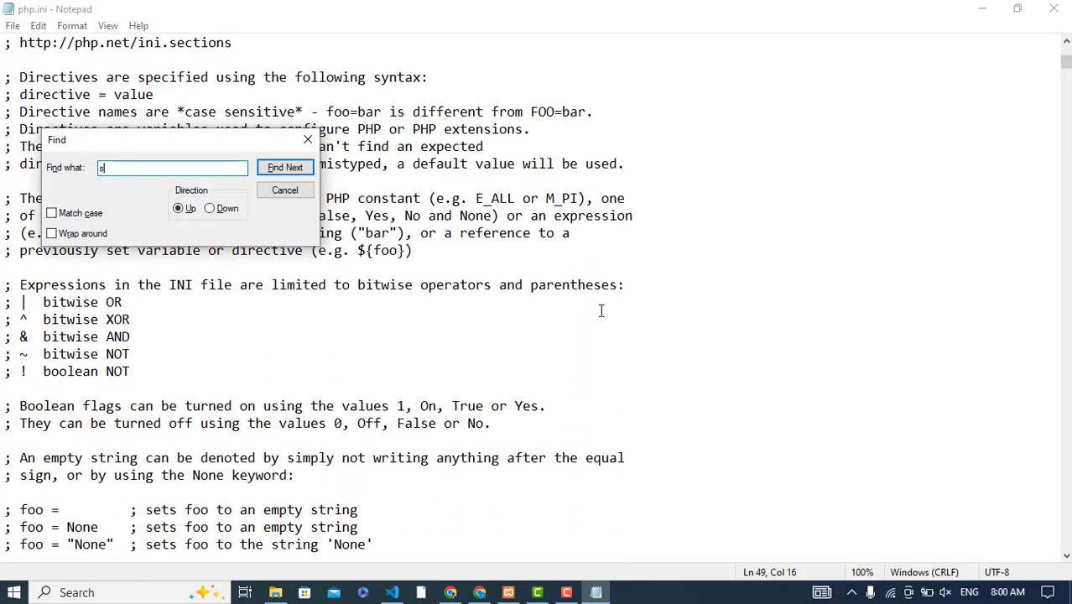
pyautogui.write('mtp')
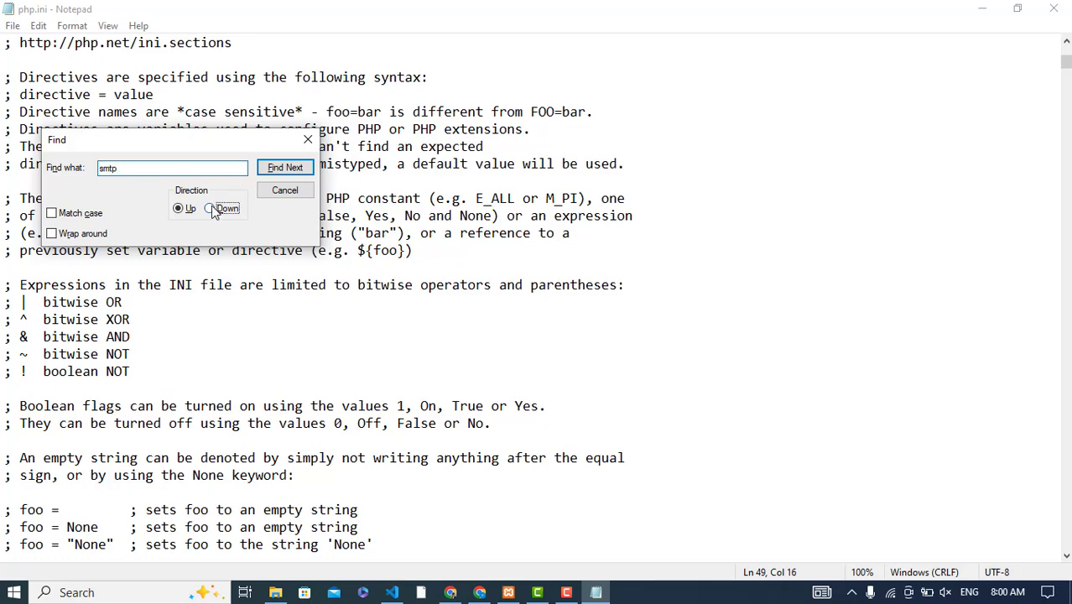
pyautogui.click(285, 168)
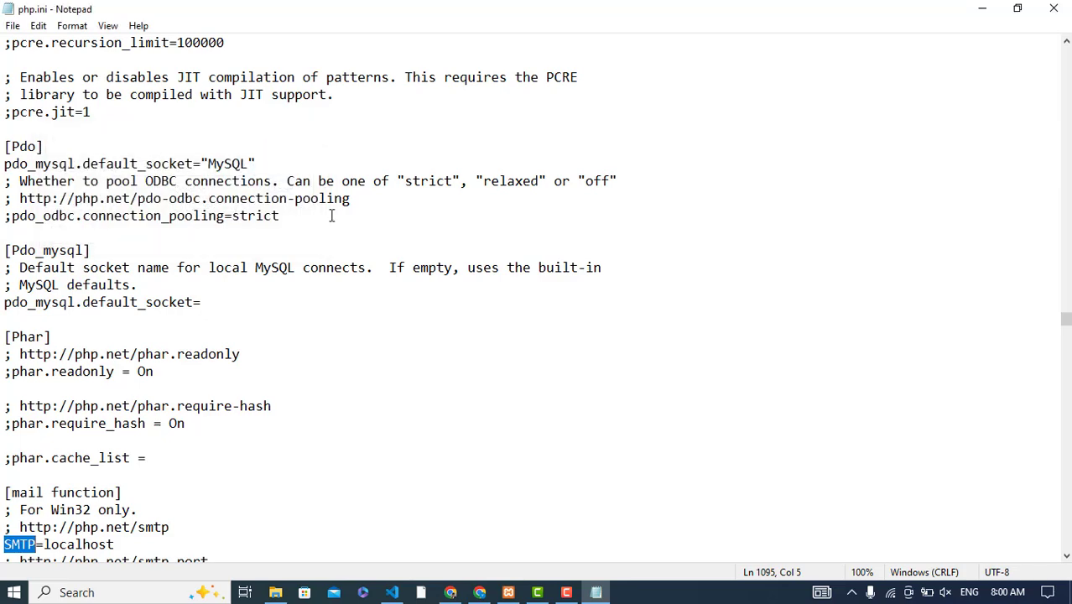
# - Replace localhost with smtp.gmail.com, set smtp_port to 587 and uncomment sendmail_from
pyautogui.scroll(-3)
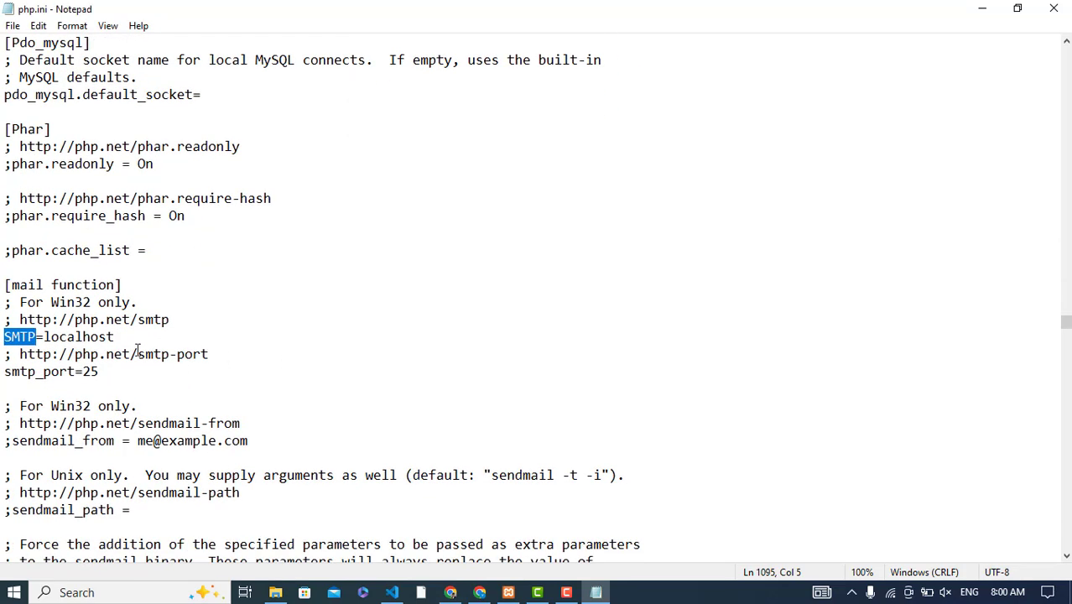
pyautogui.doubleClick(77, 335)
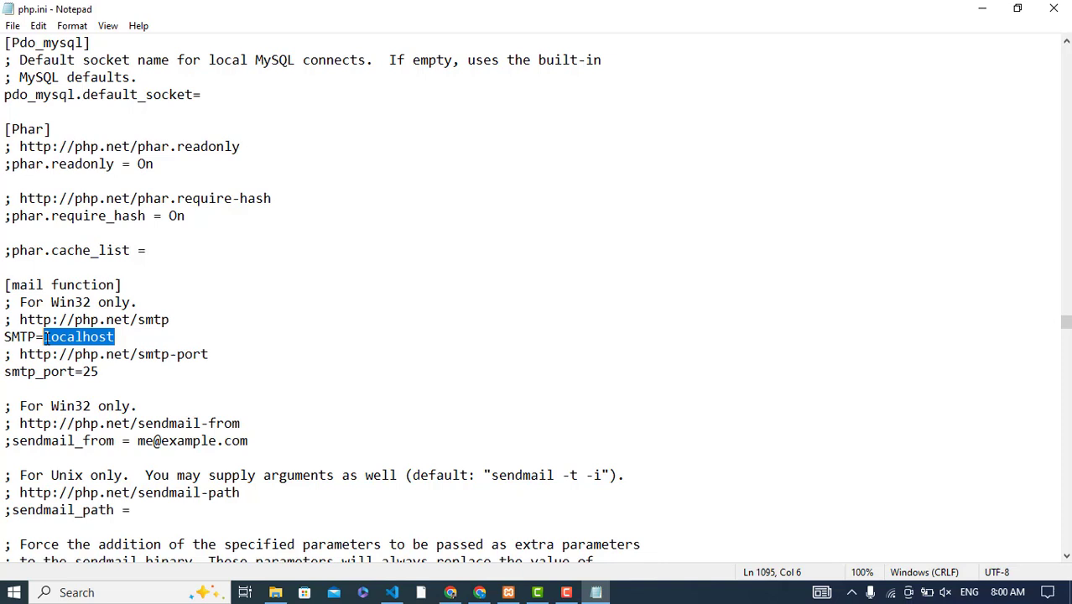
pyautogui.write('$smtp.')
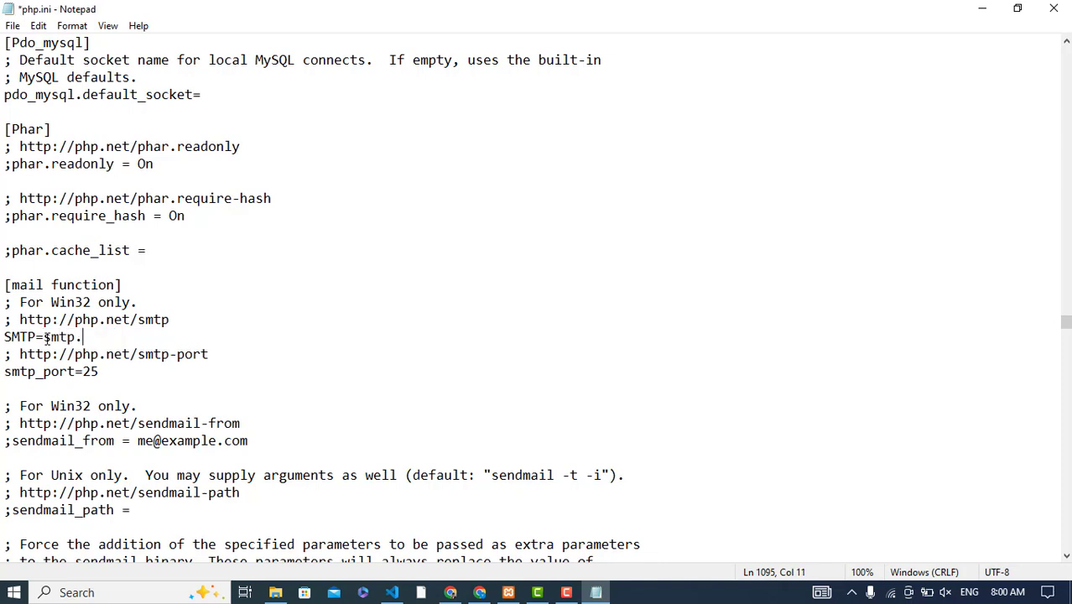
pyautogui.write('gmail.com')
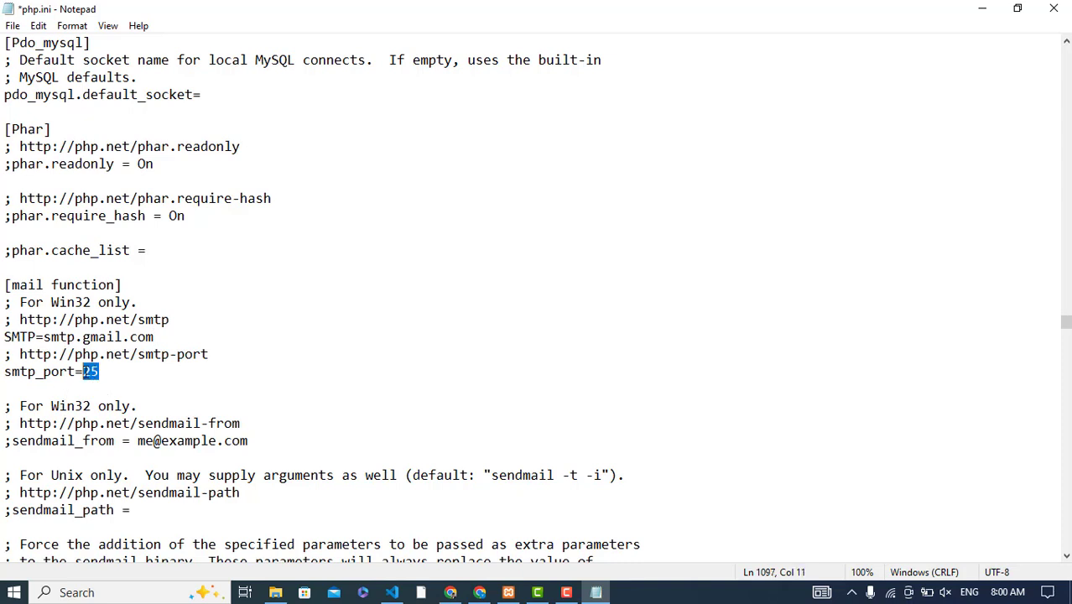
pyautogui.write('587')
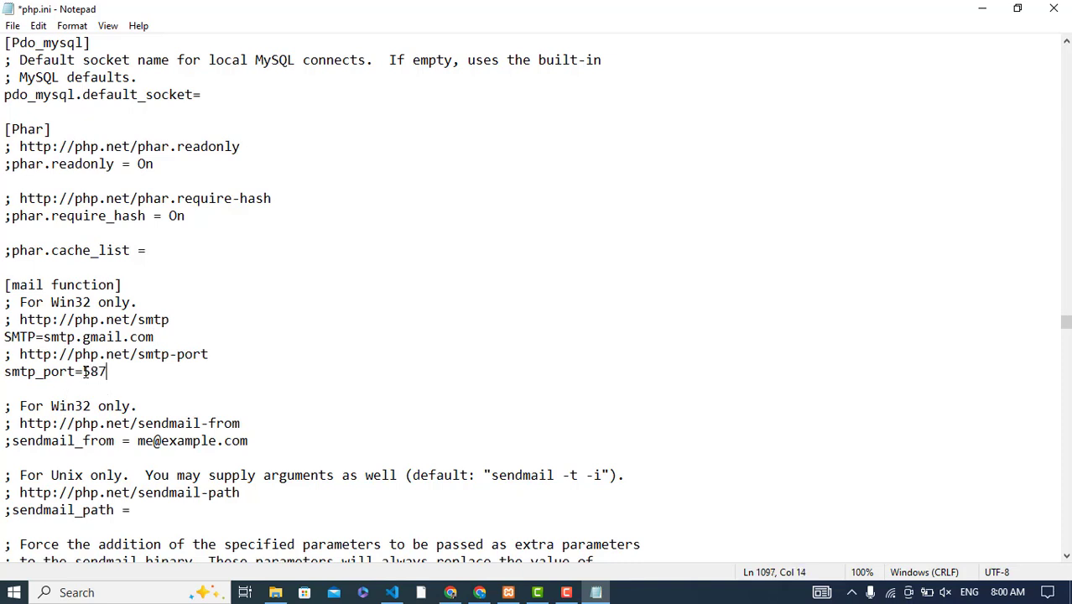
pyautogui.press('ctrl+s')
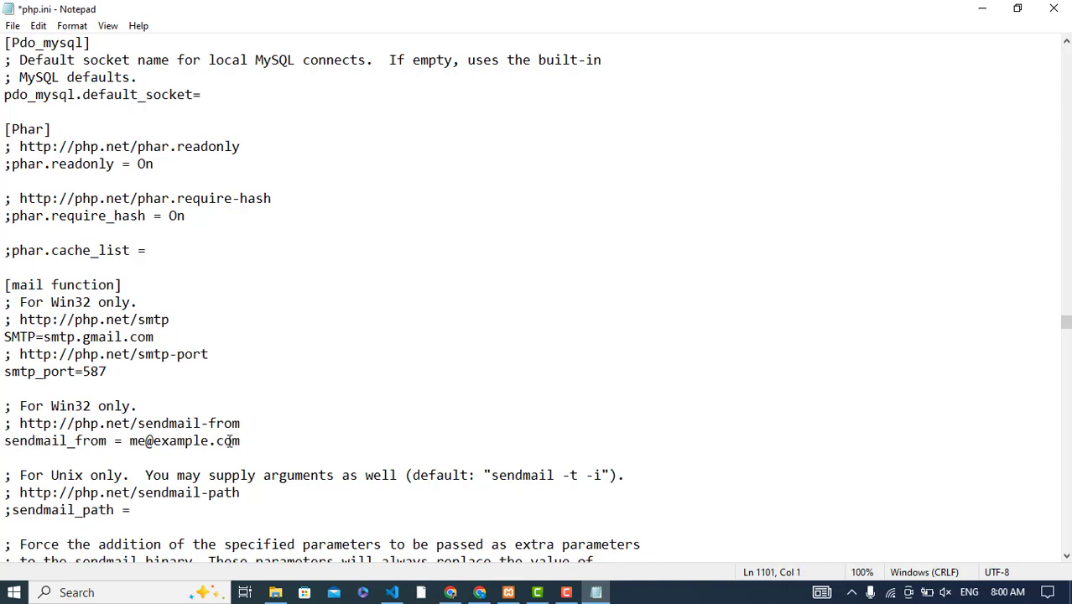
# - Scroll to the commented sendmail_path line, uncomment it and save php.ini
pyautogui.click(168, 439)
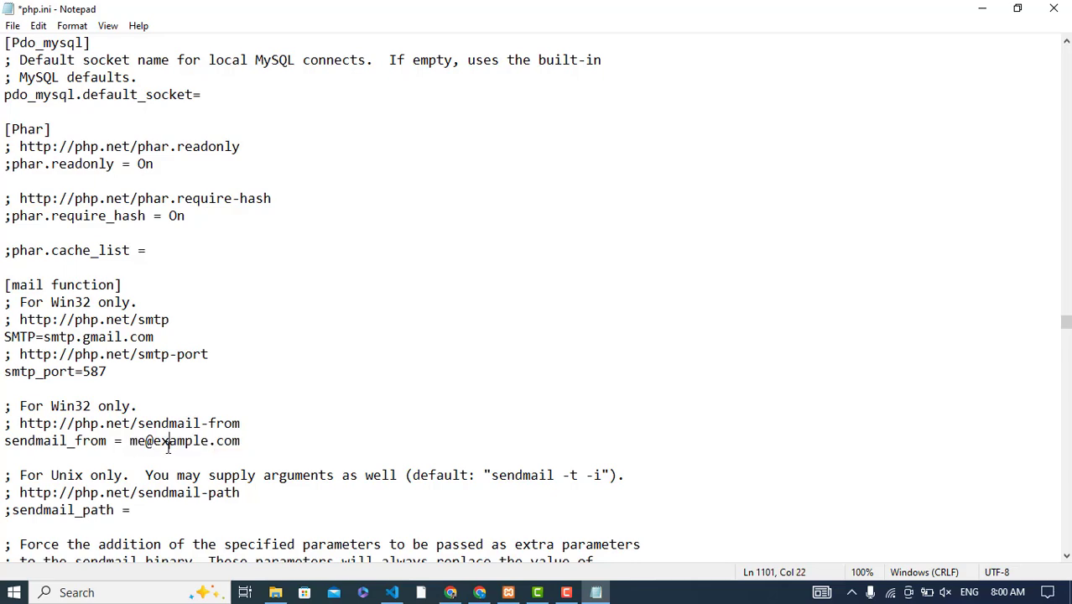
pyautogui.scroll(-3)
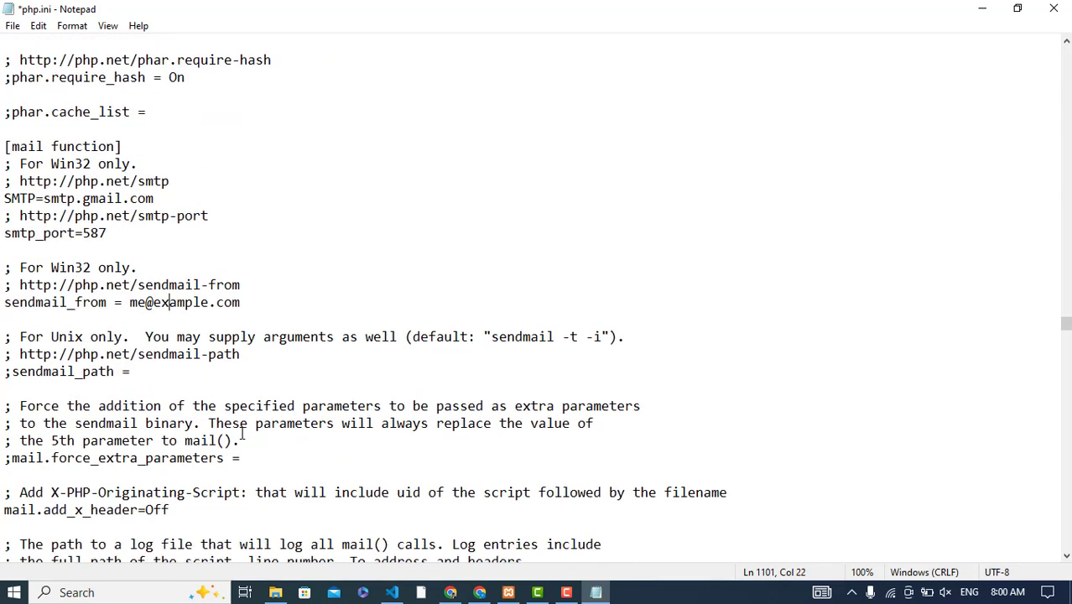
pyautogui.scroll(-3)
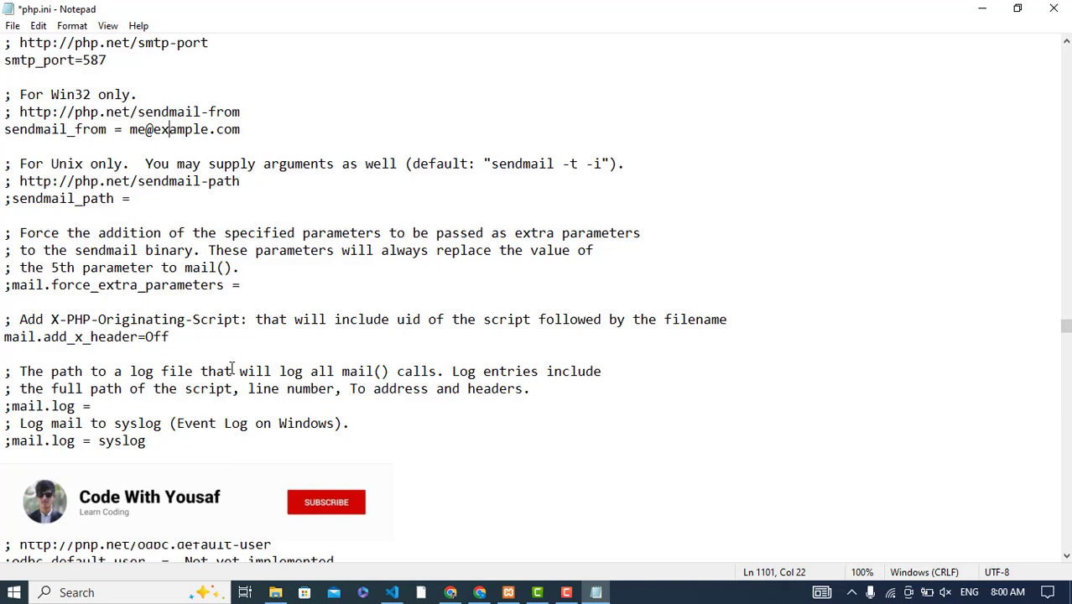
pyautogui.click(326, 501)
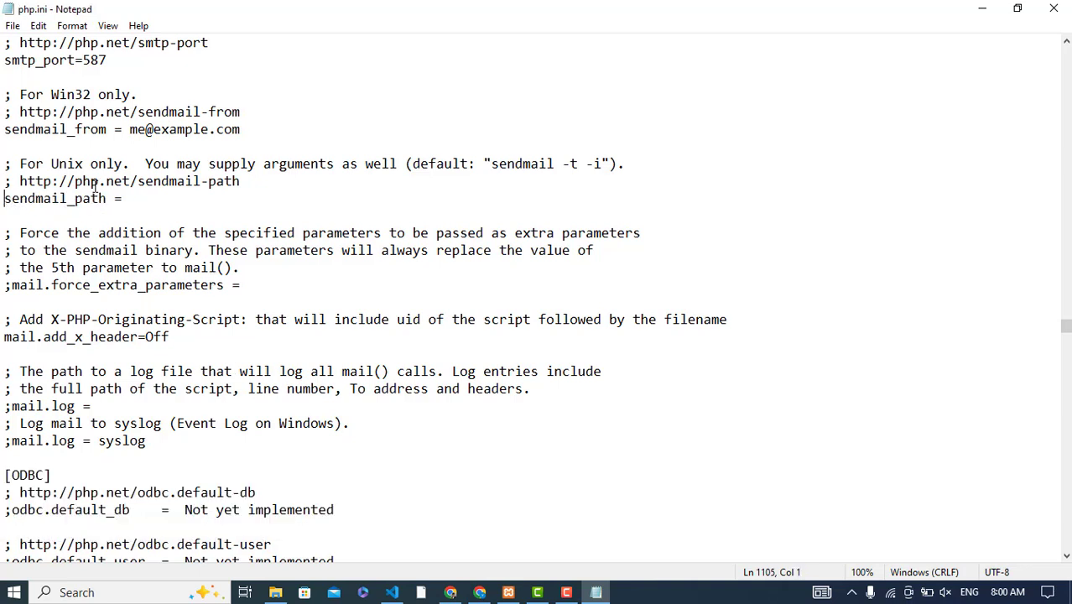
pyautogui.moveTo(507, 121)
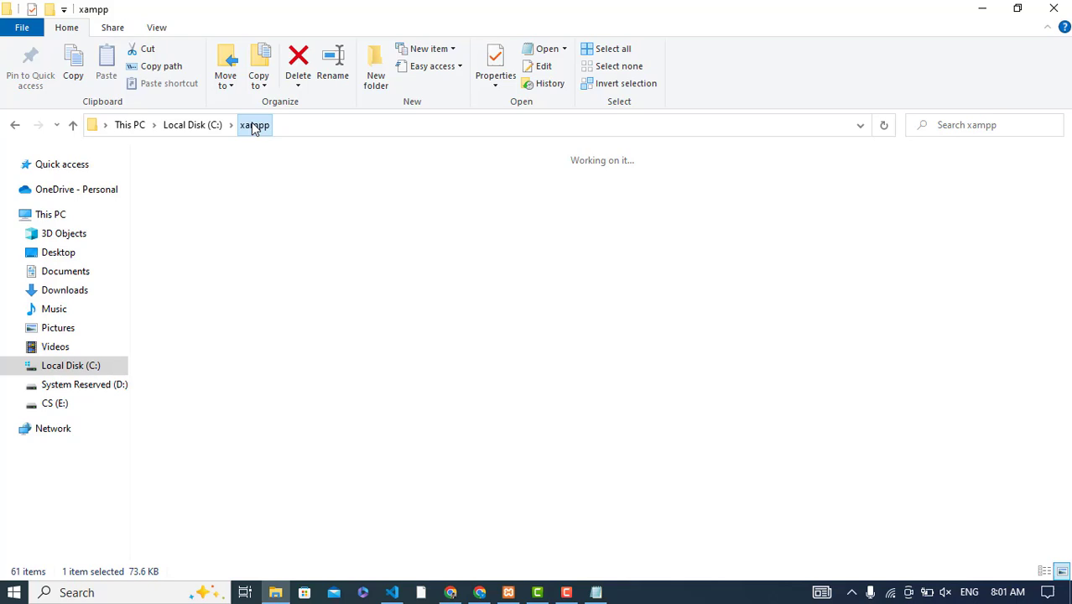
# - Open the xampp sendmail folder to locate sendmail.exe
pyautogui.click(255, 124)
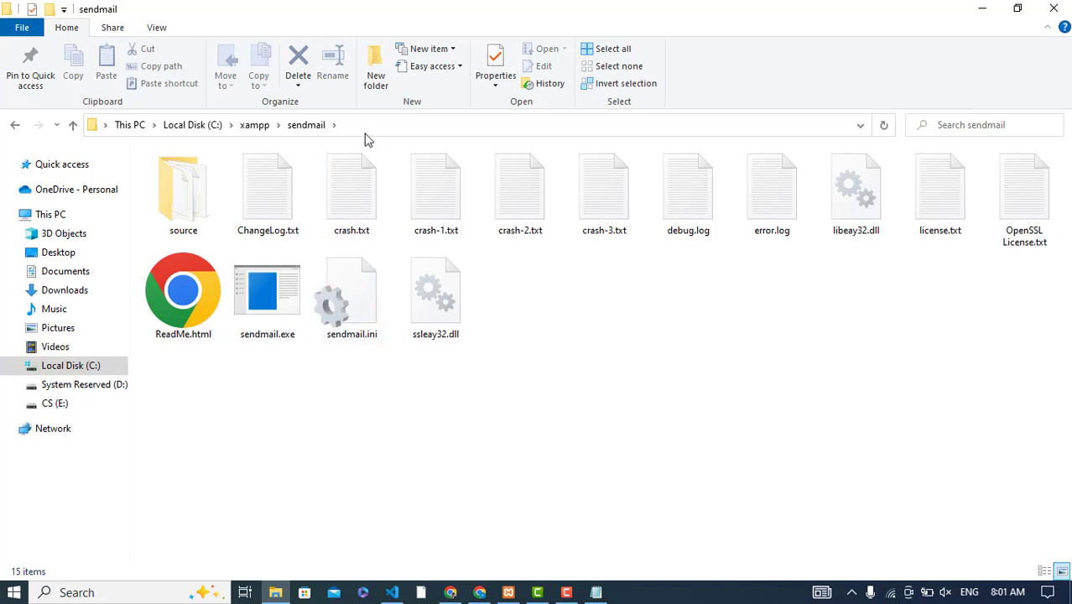
pyautogui.moveTo(499, 466)
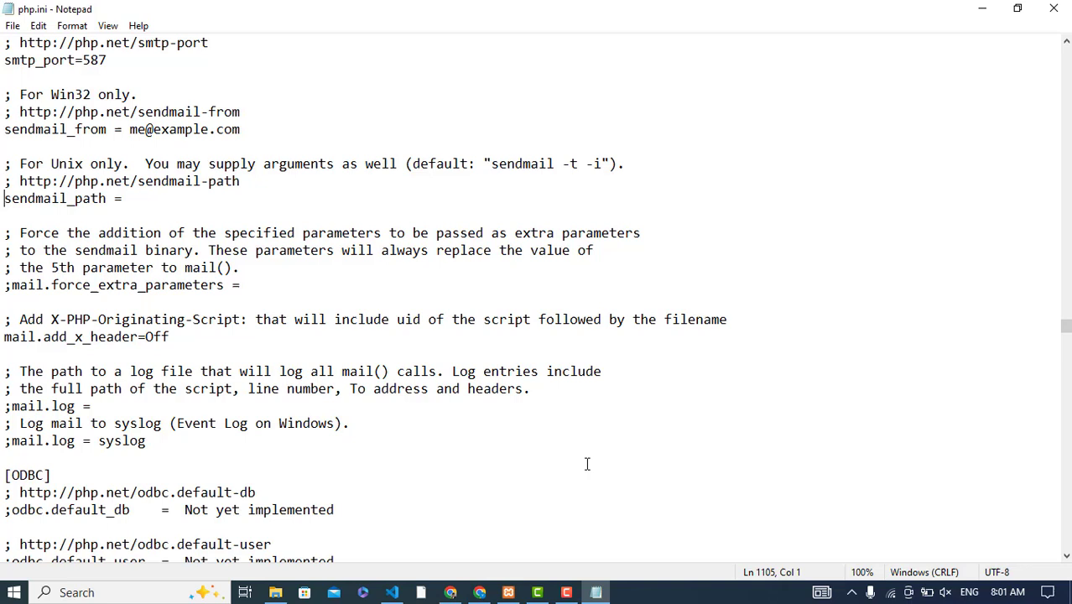
pyautogui.moveTo(560, 400)
pyautogui.write(' "\\')
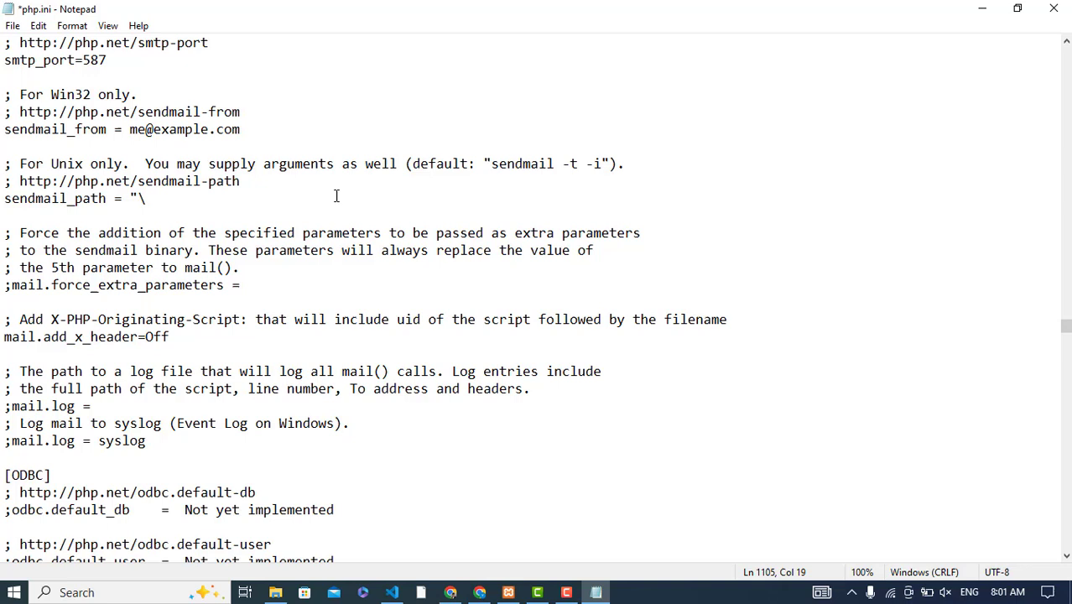
# - Set sendmail_path to "C:\xampp\sendmail\sendmail.exe" -t and save php.ini
pyautogui.write('"C:')
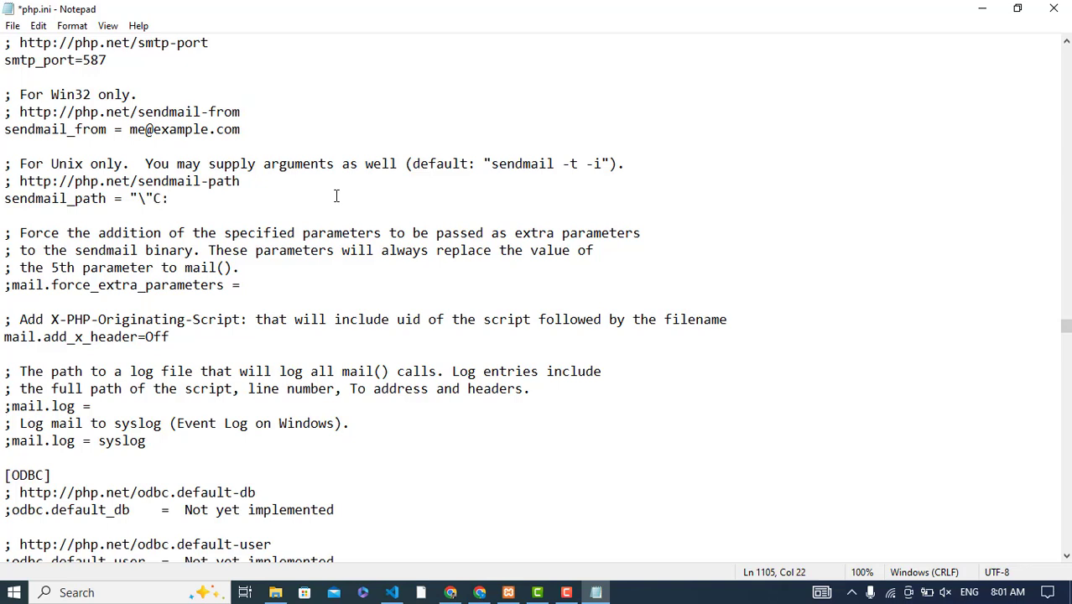
pyautogui.write('\\xam')
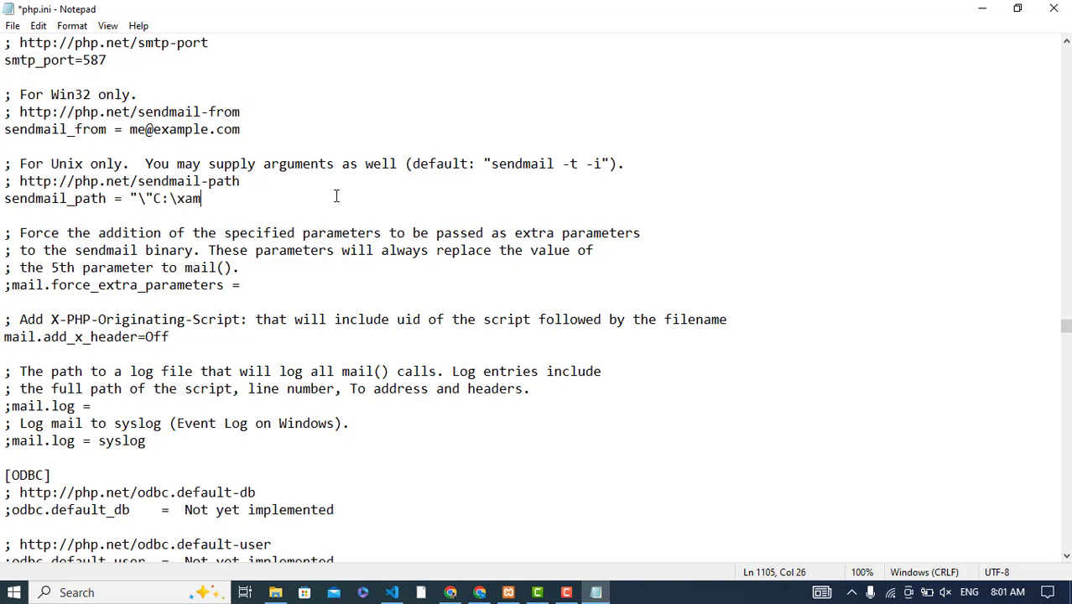
pyautogui.write('pp\\se')
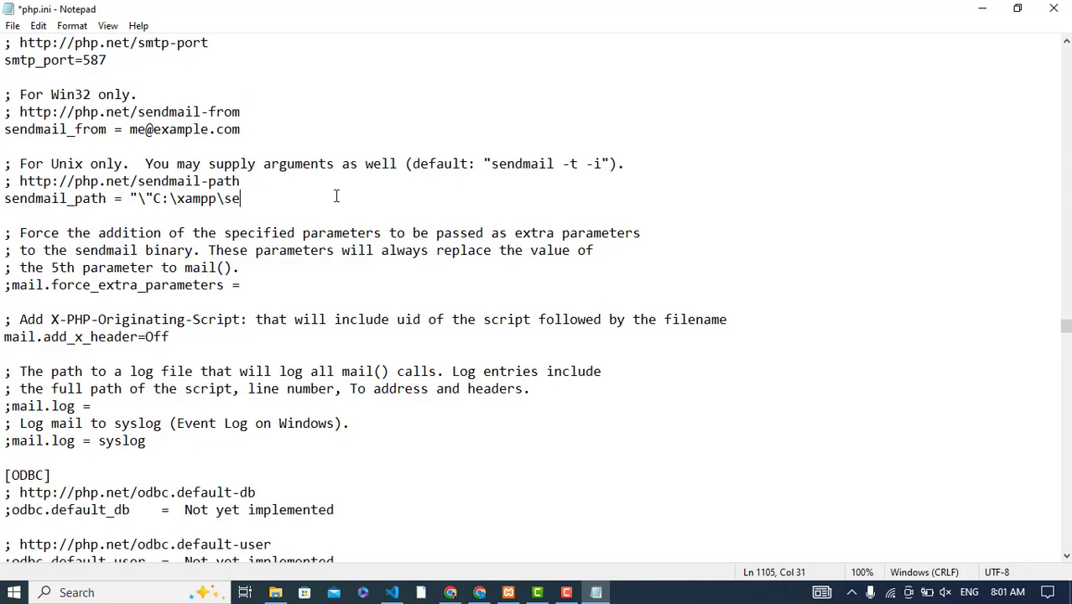
pyautogui.write('ndmai')
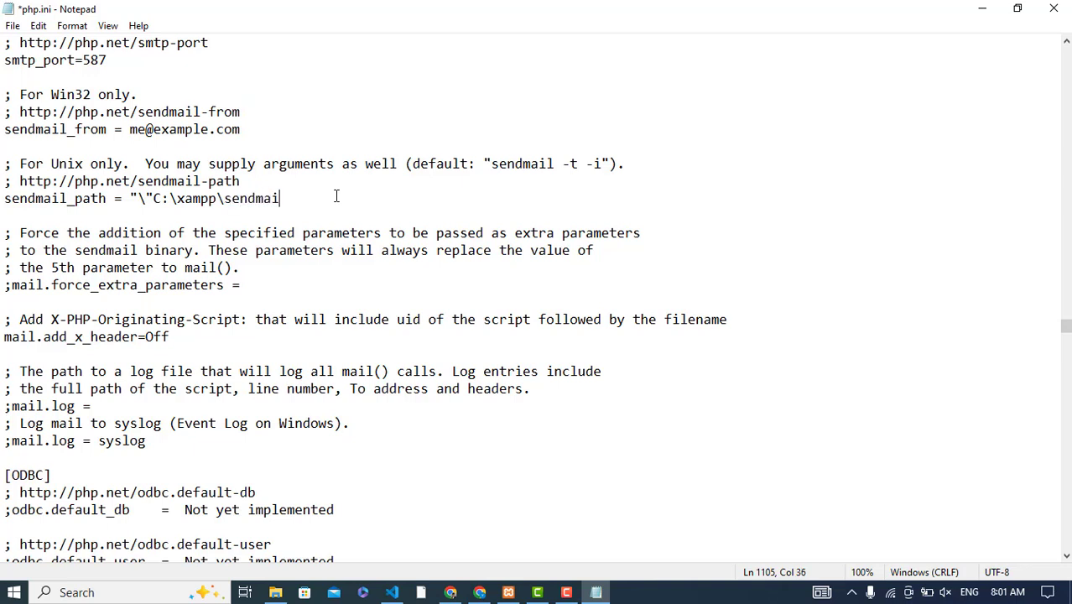
pyautogui.write('\\se')
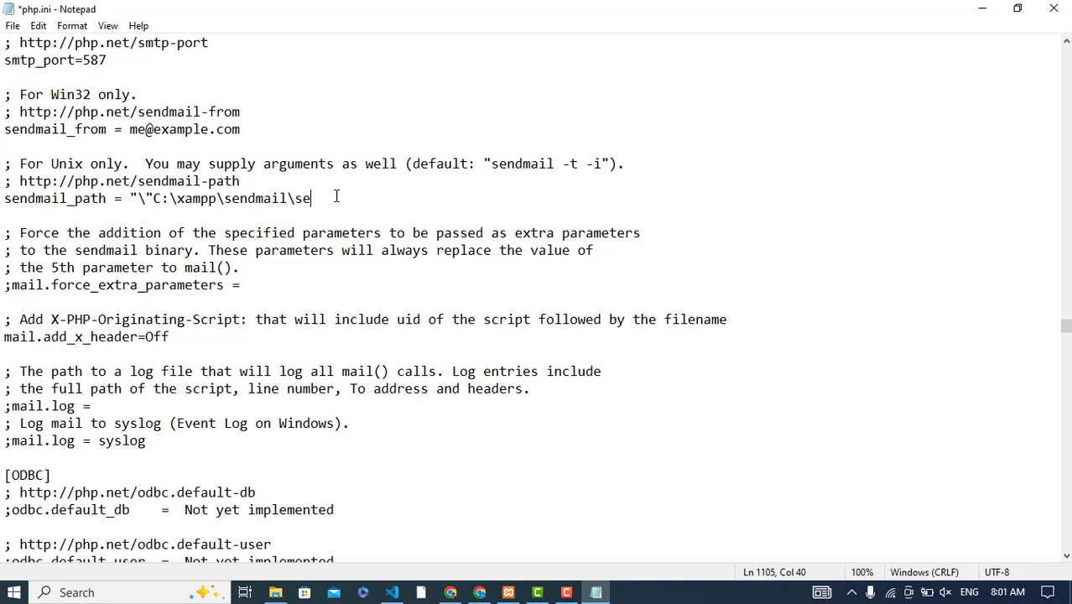
pyautogui.write('ndmail.')
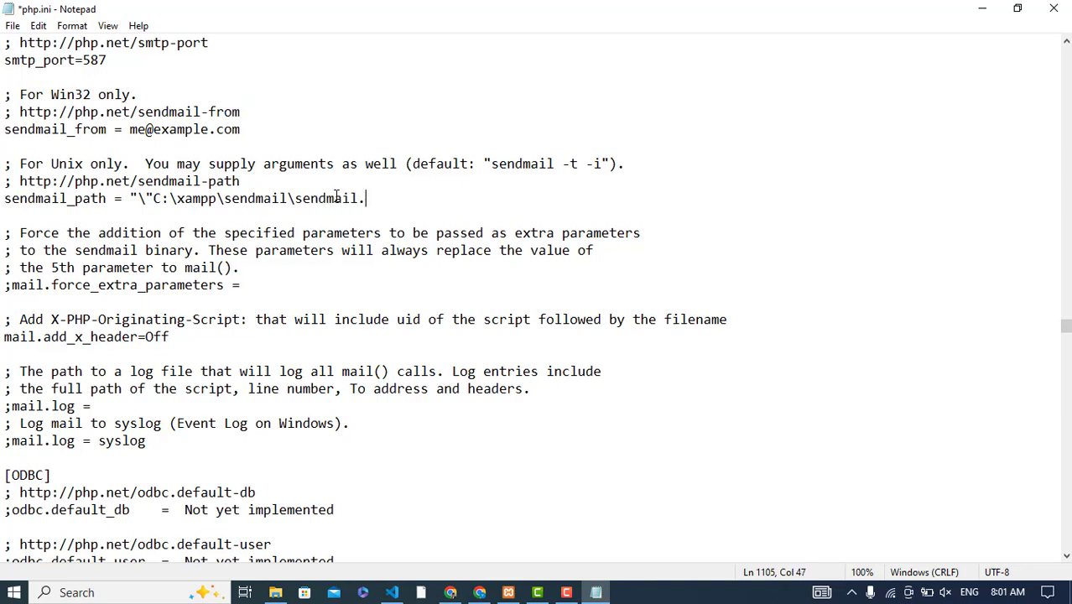
pyautogui.write('exe"')
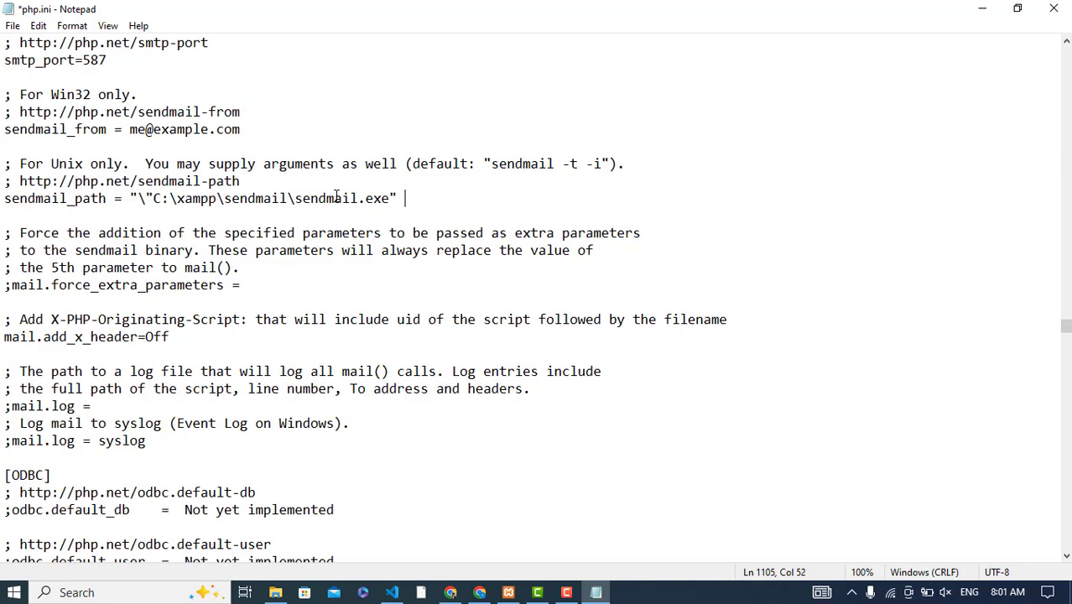
pyautogui.write('-t"')
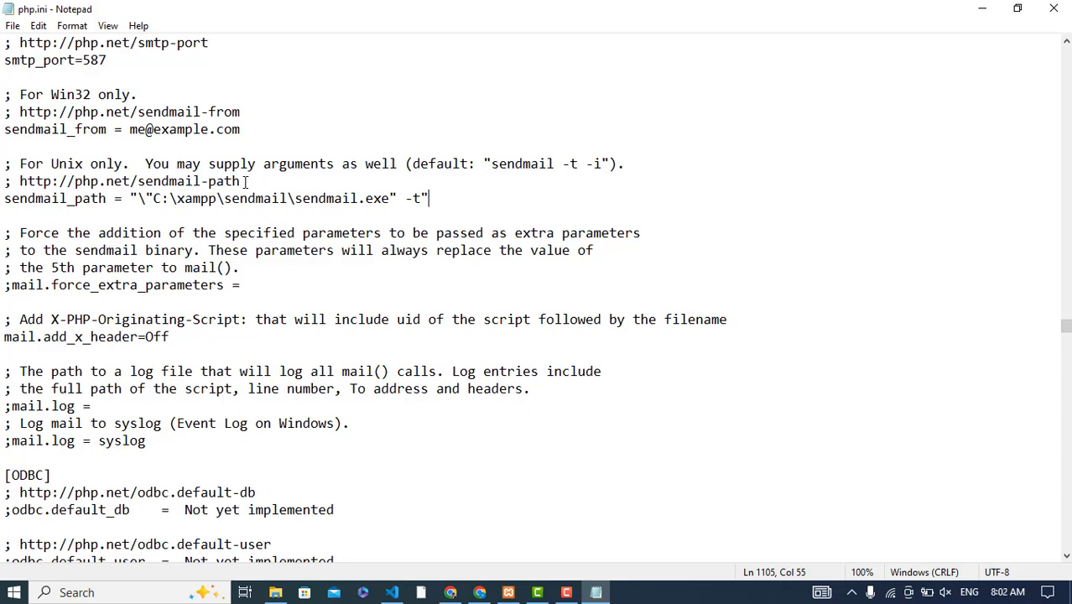
pyautogui.scroll(-3)
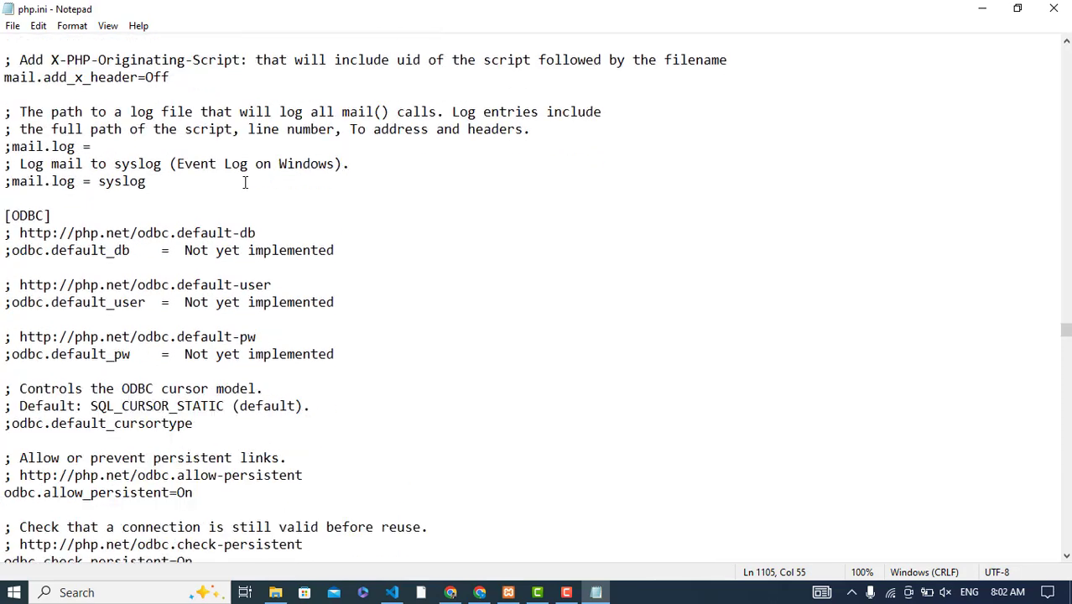
pyautogui.scroll(-3)
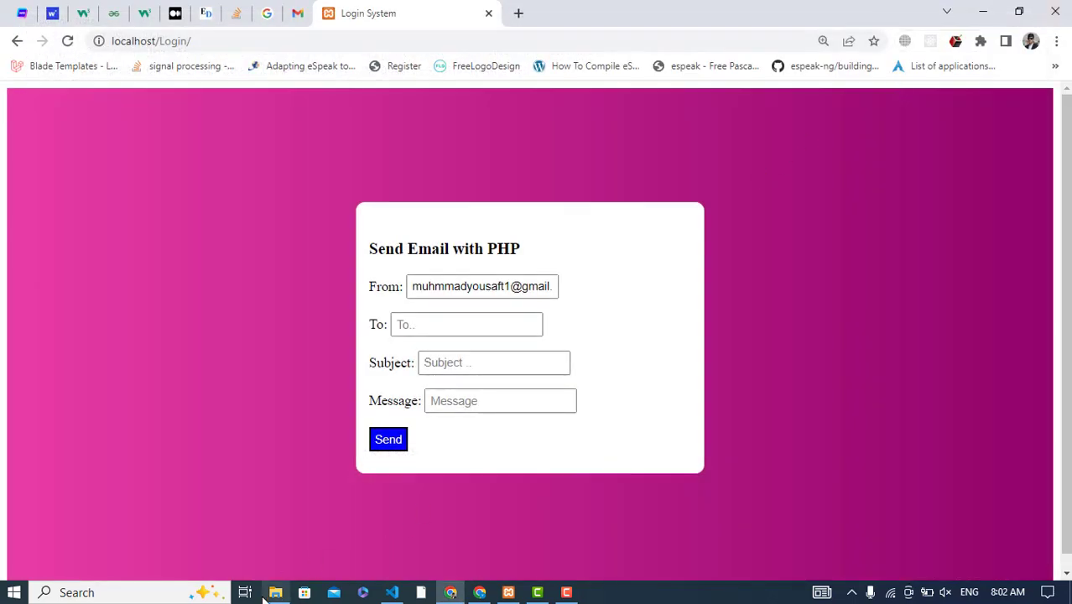
# - Open sendmail.ini from the xampp sendmail folder in Notepad
pyautogui.click(275, 592)
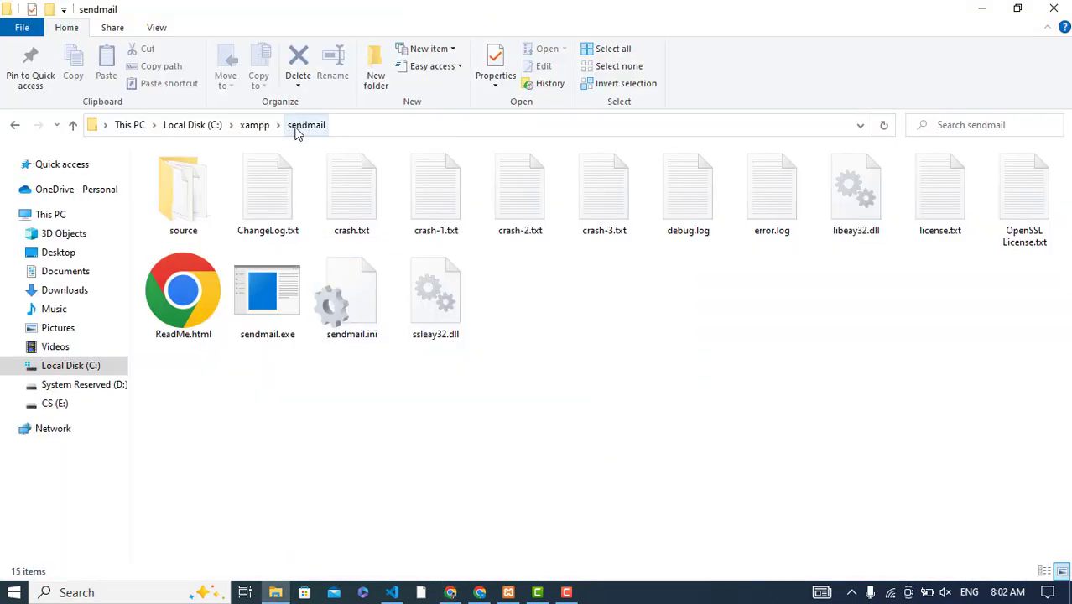
pyautogui.click(255, 124)
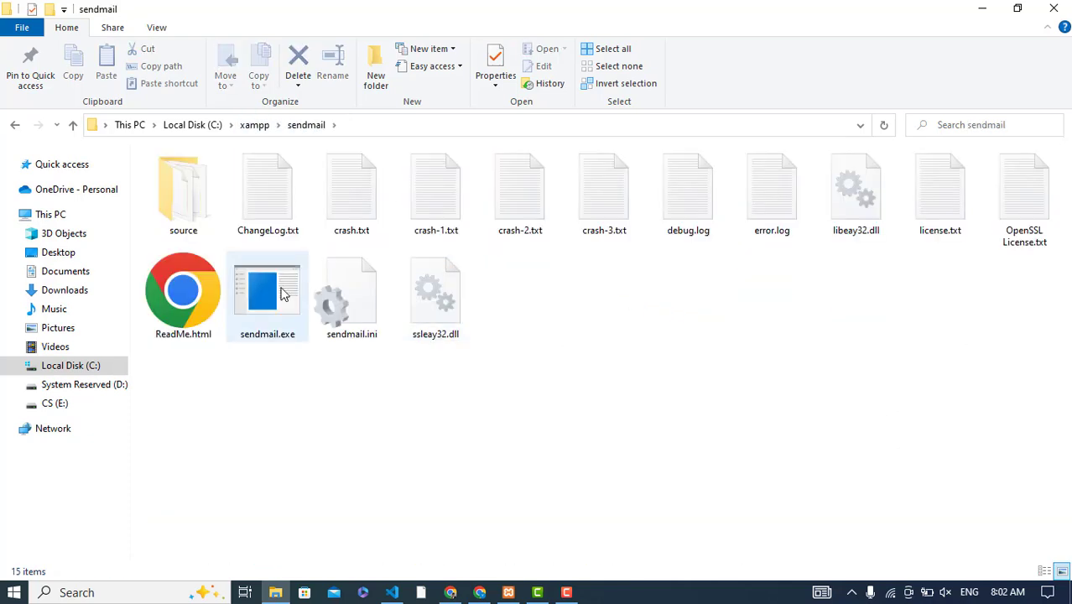
pyautogui.click(352, 295)
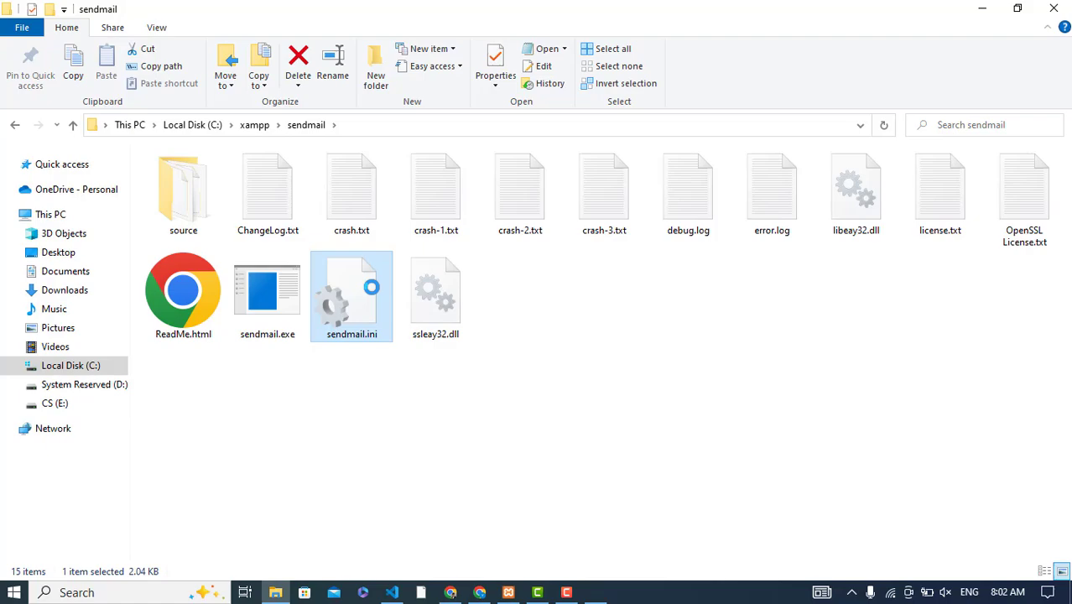
pyautogui.doubleClick(352, 296)
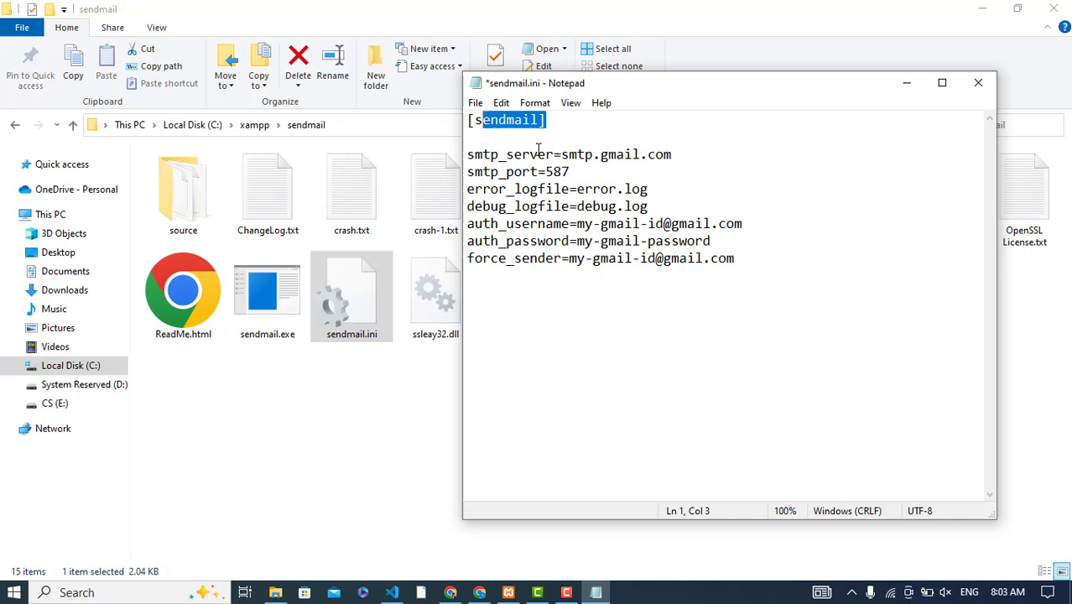
# - Review sendmail.ini's smtp_port 587 and auth_password lines, then bring up Google app passwords
pyautogui.doubleClick(577, 155)
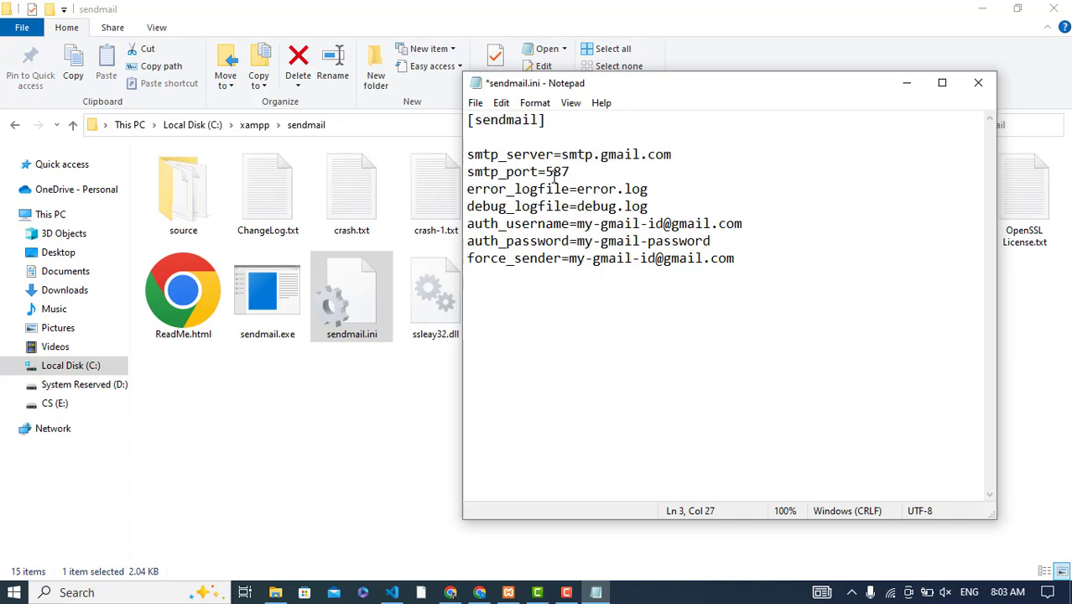
pyautogui.click(587, 188)
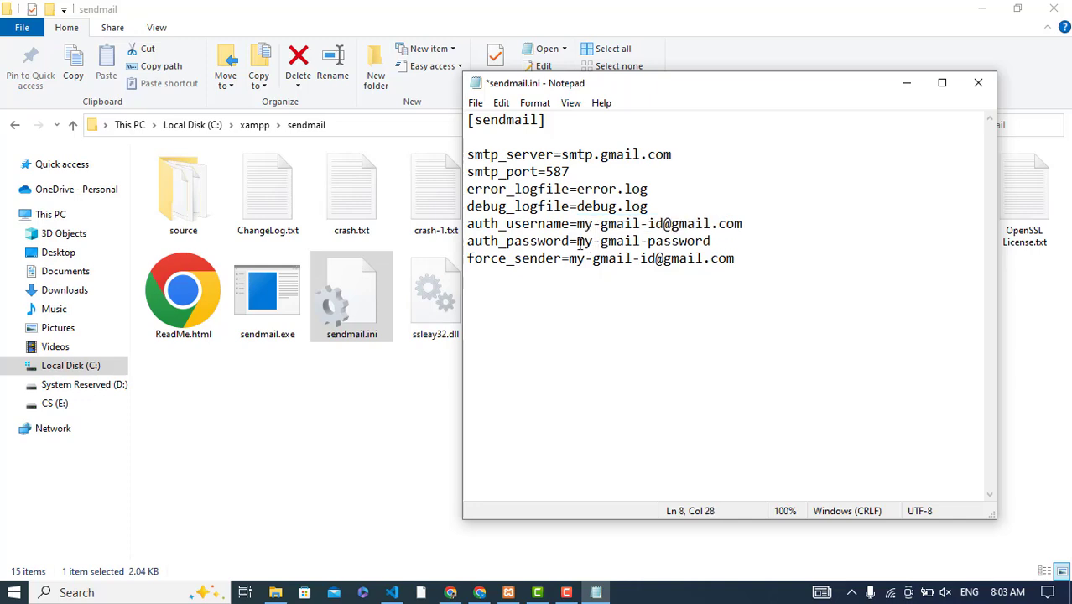
pyautogui.doubleClick(612, 259)
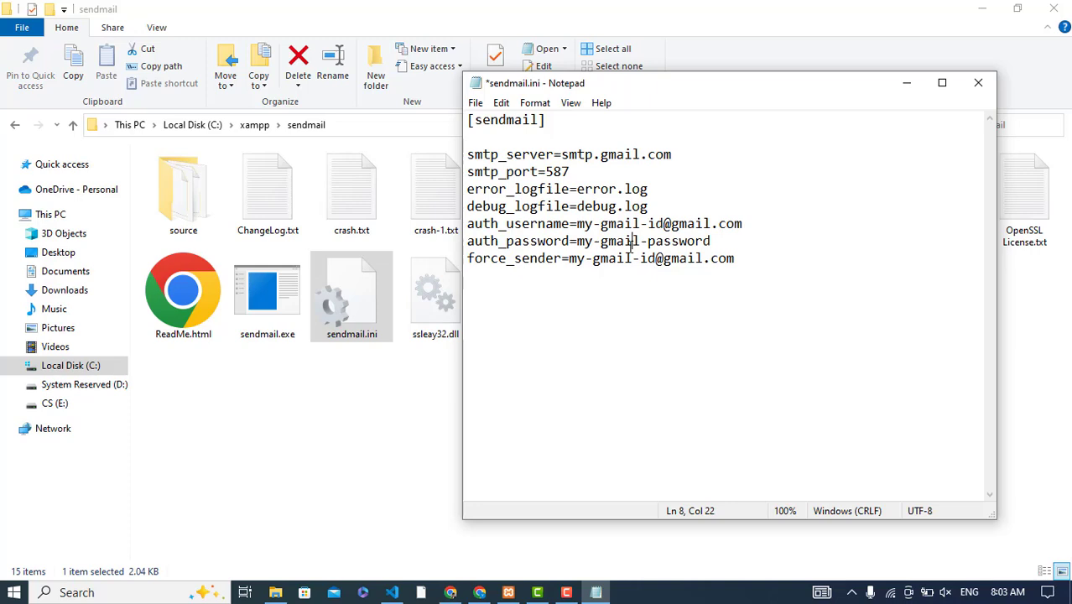
pyautogui.click(480, 592)
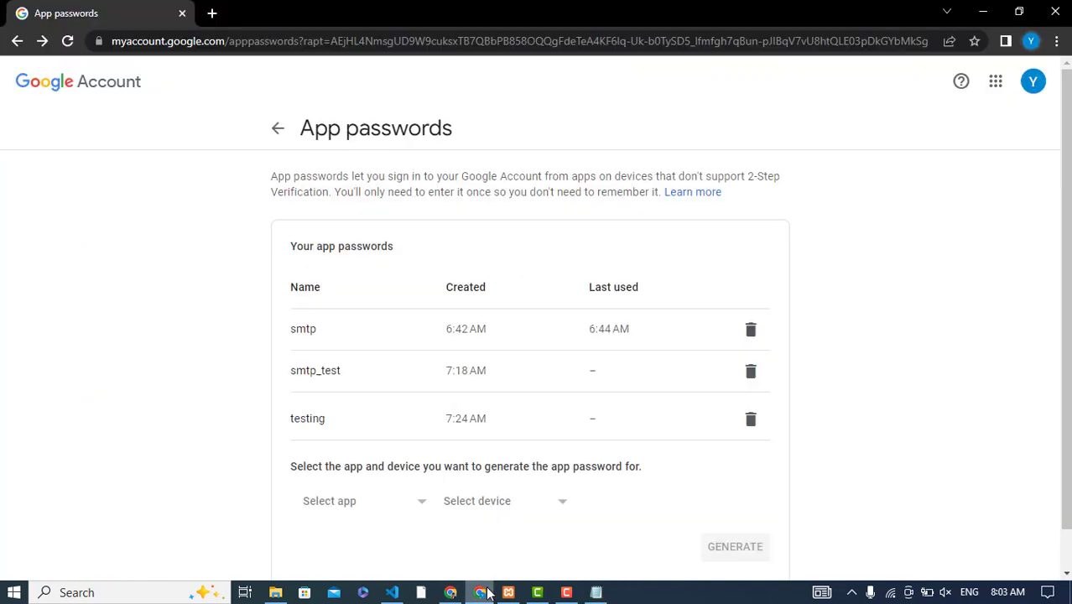
# - Return to Security, scroll to Signing in to Google and reopen App passwords
pyautogui.click(279, 127)
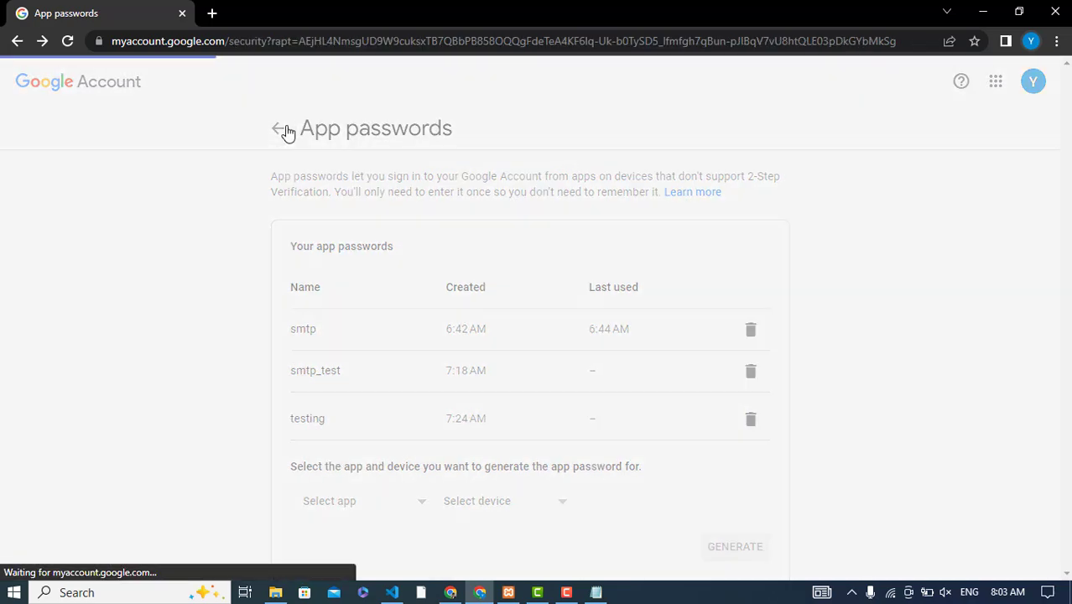
pyautogui.click(278, 127)
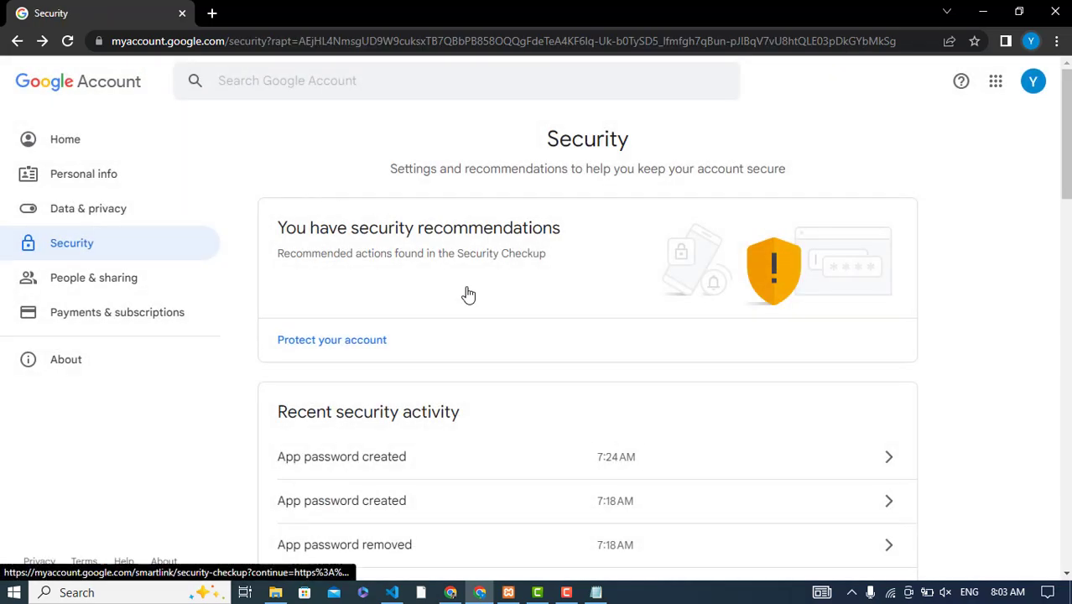
pyautogui.scroll(-3)
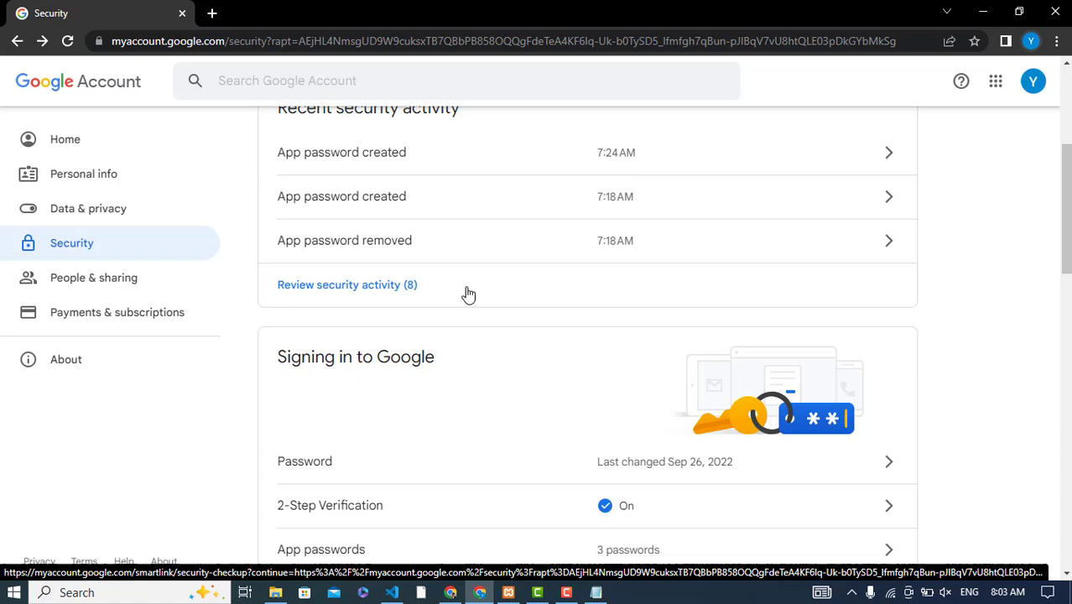
pyautogui.scroll(-3)
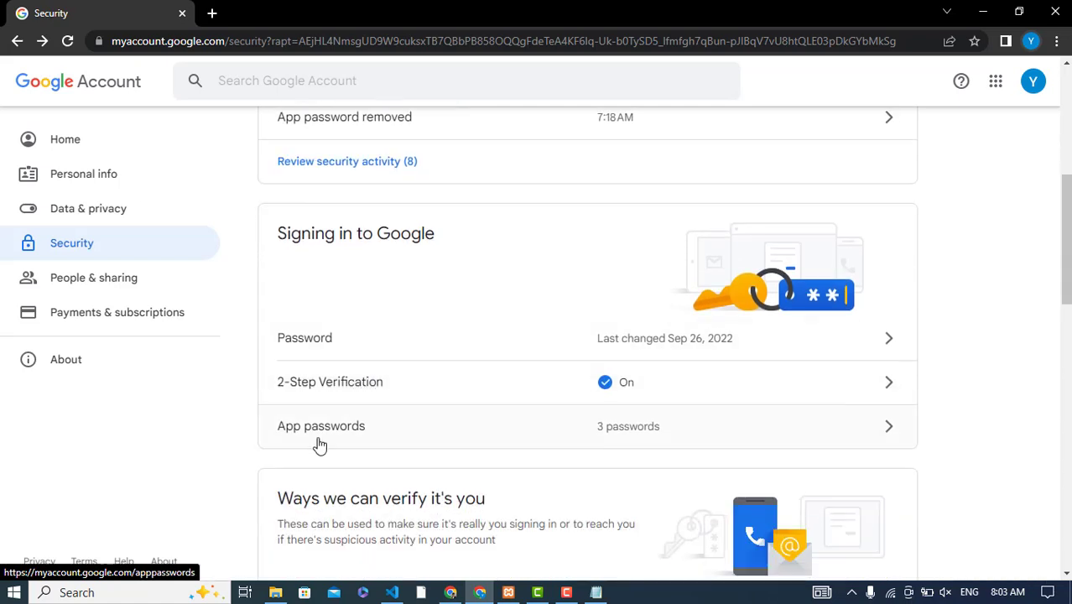
pyautogui.click(322, 426)
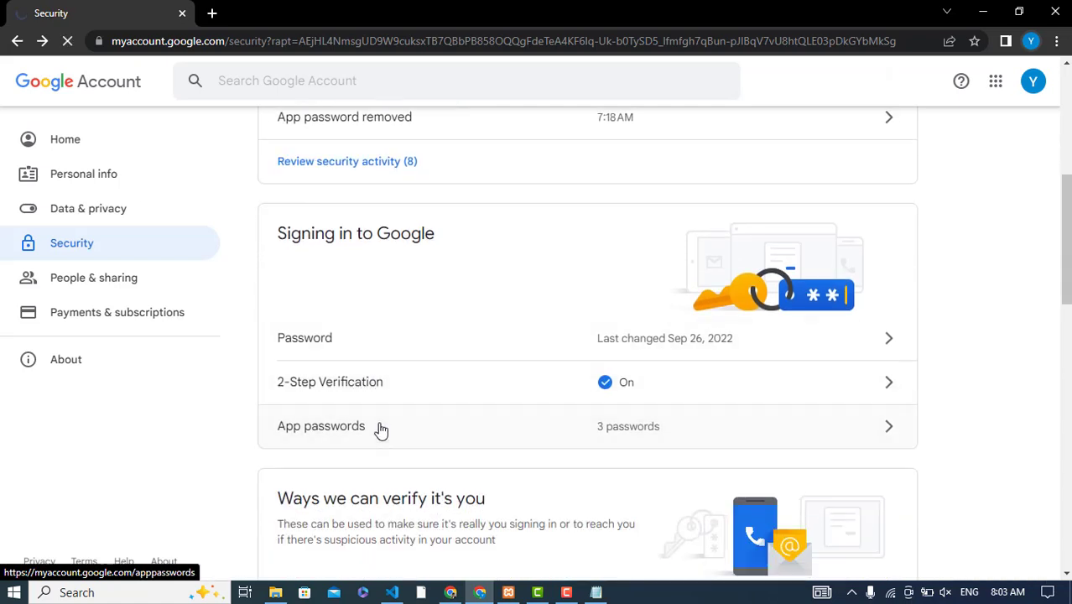
pyautogui.click(322, 426)
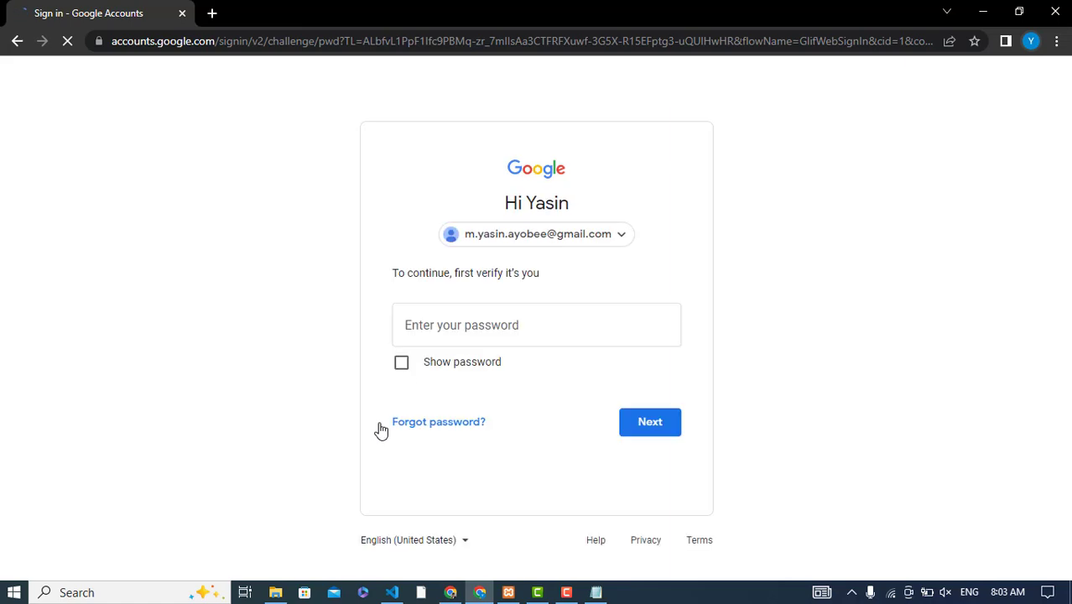
# - Enter the account password and submit it to reach the App passwords list
pyautogui.write('••••')
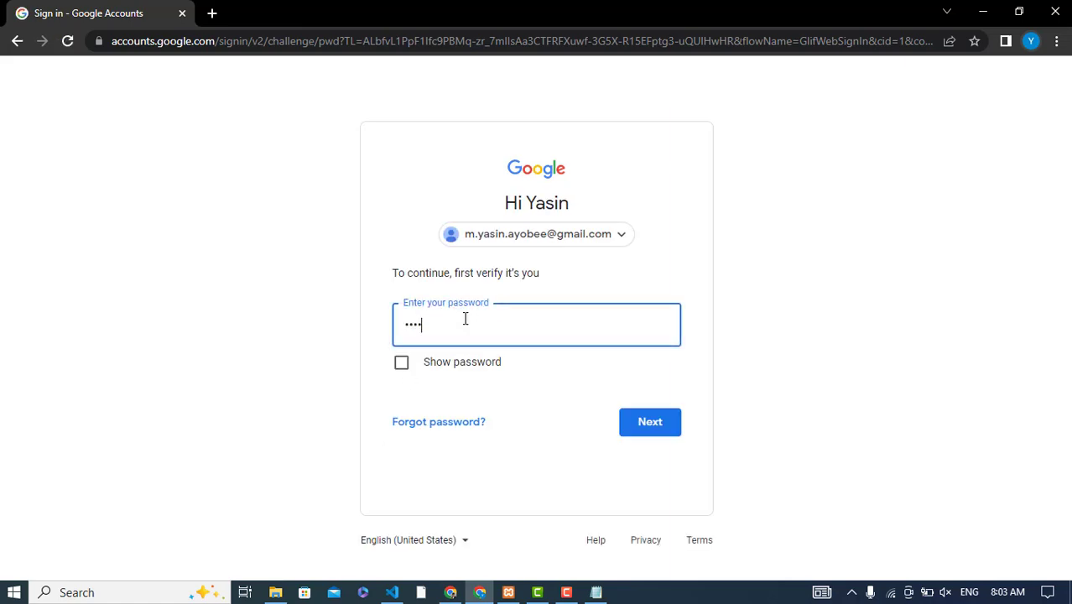
pyautogui.click(649, 421)
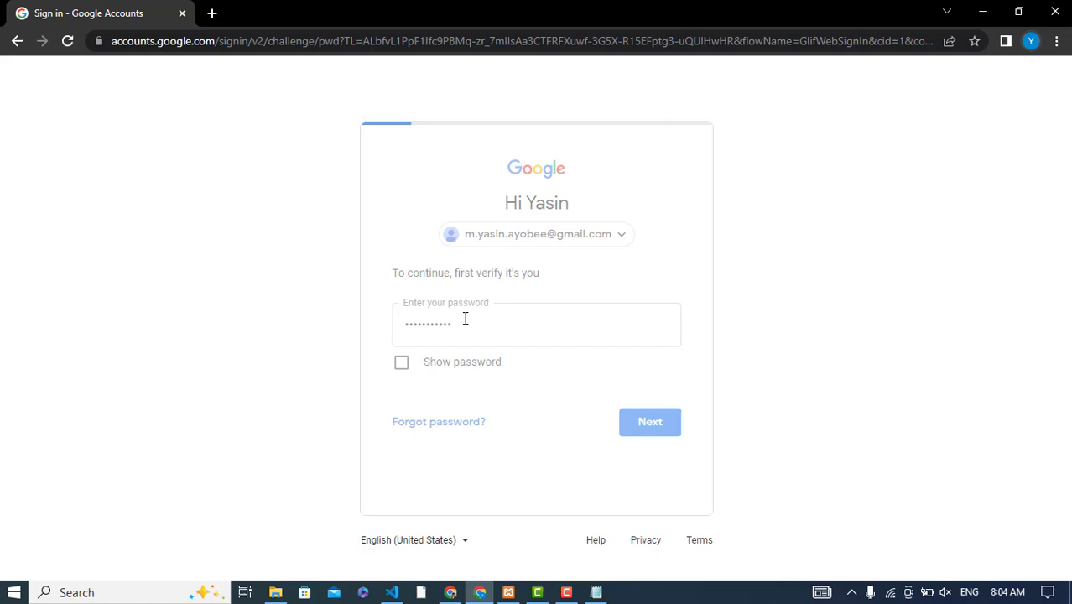
pyautogui.click(651, 421)
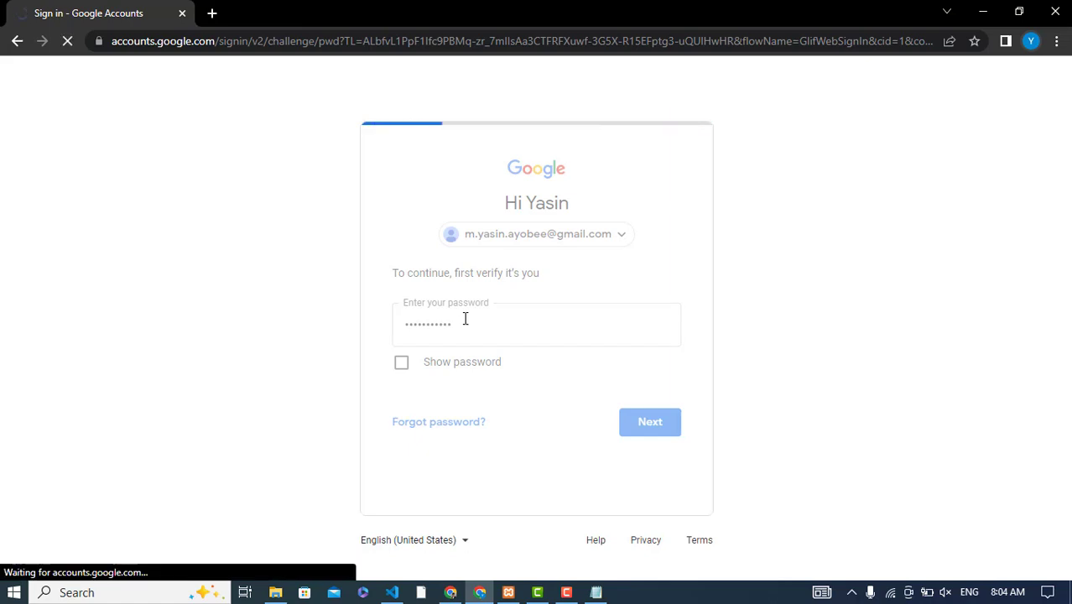
pyautogui.click(651, 421)
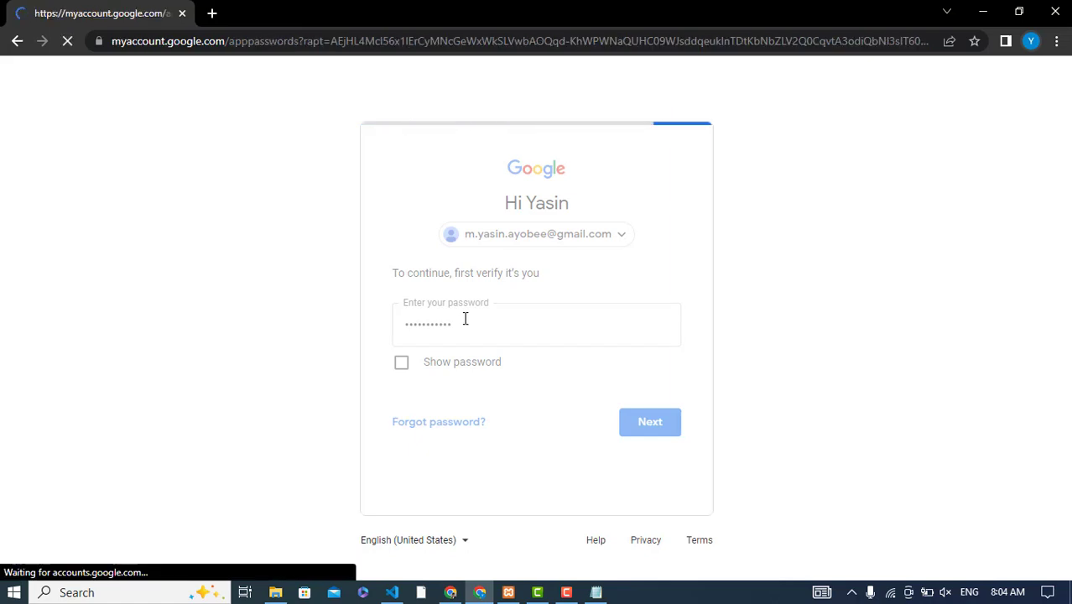
pyautogui.click(651, 421)
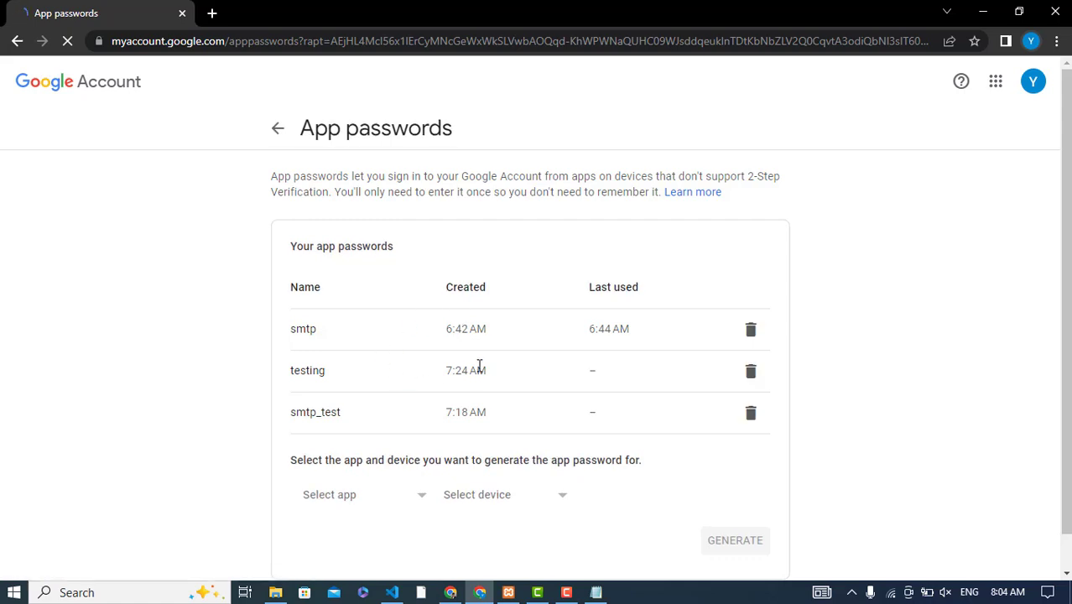
# - Revoke the existing smtp_test and testing app passwords in Google Account
pyautogui.click(751, 412)
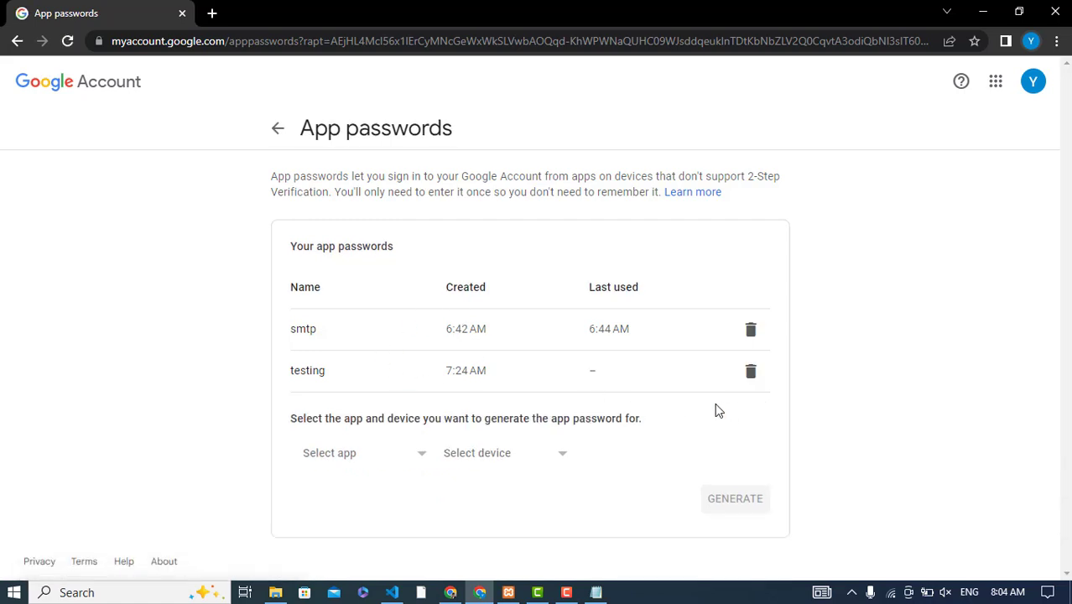
pyautogui.click(751, 370)
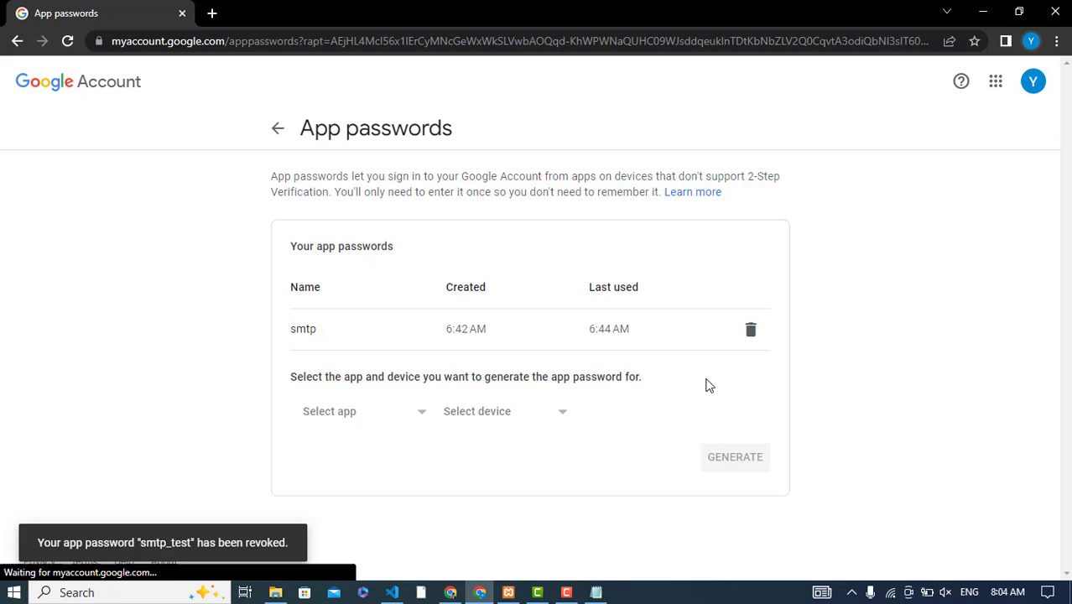
# - Generate a new app password named smtp_test and select sendmail.ini's password placeholder
pyautogui.click(361, 411)
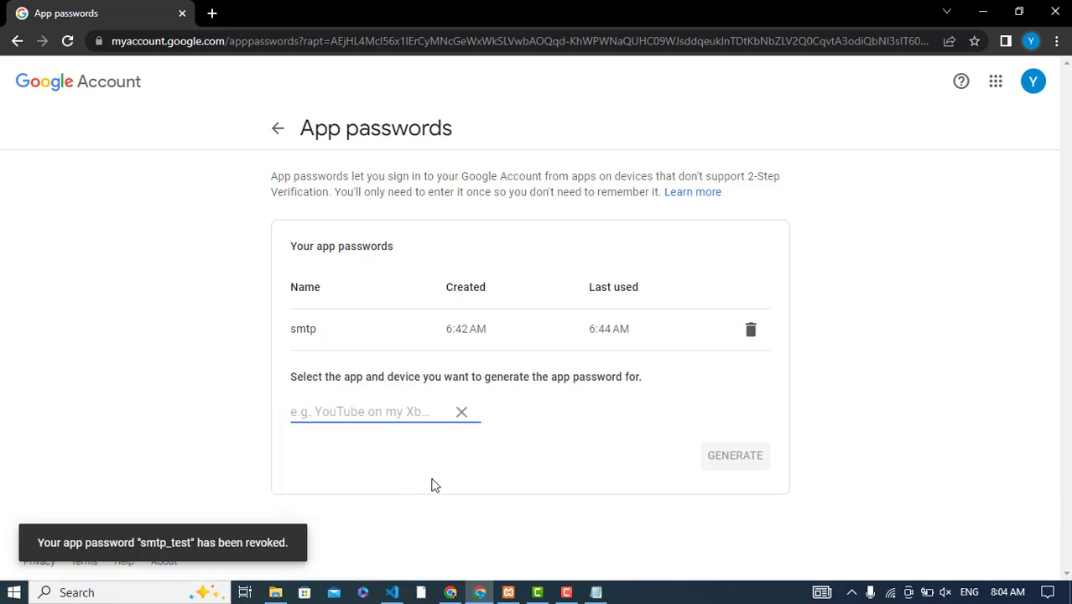
pyautogui.write('smtp_test')
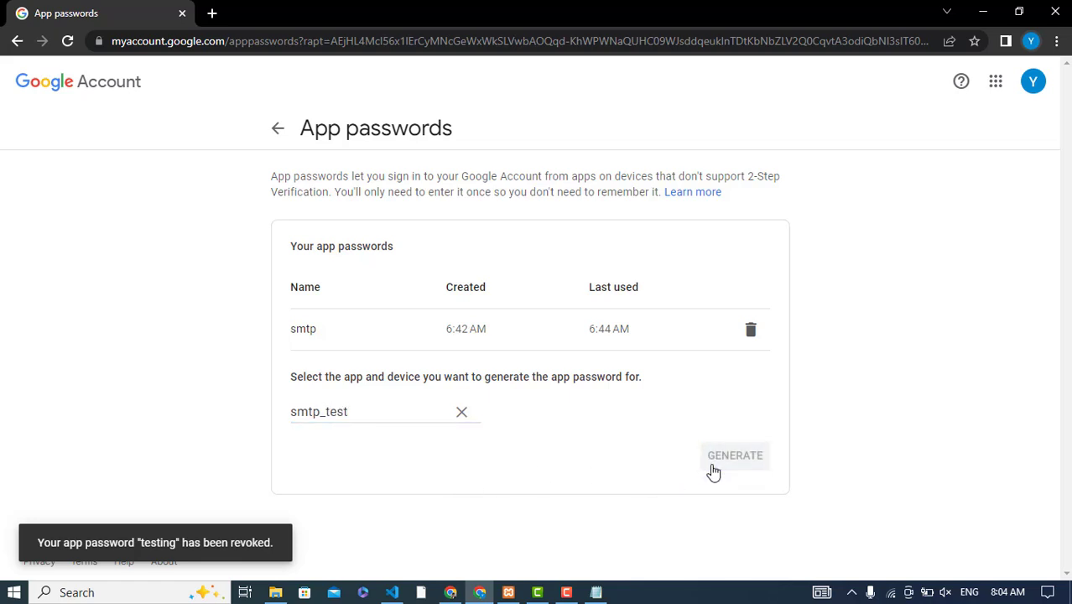
pyautogui.click(735, 456)
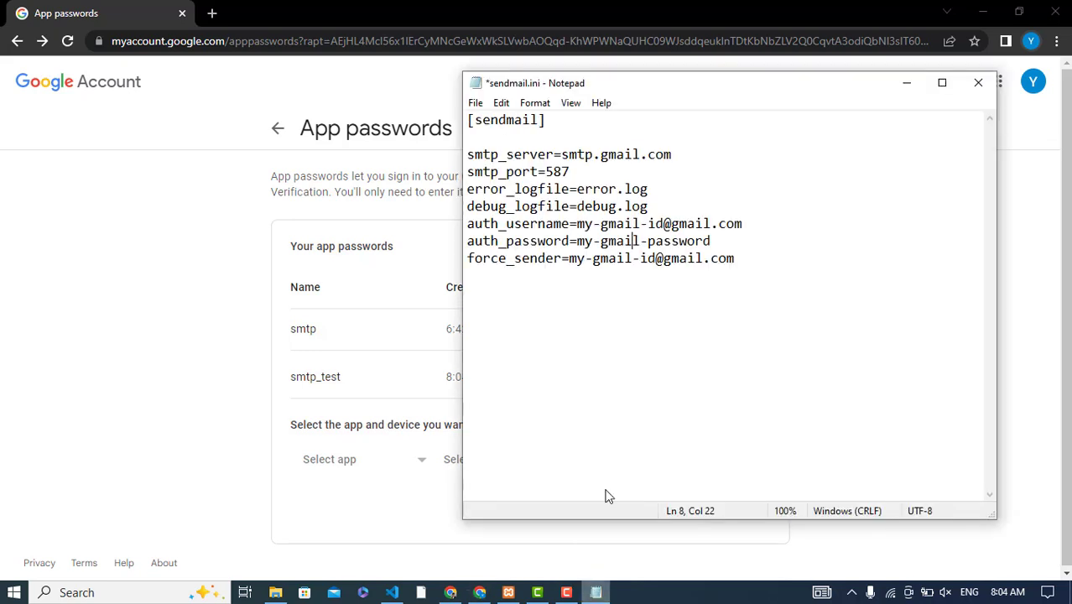
pyautogui.doubleClick(641, 241)
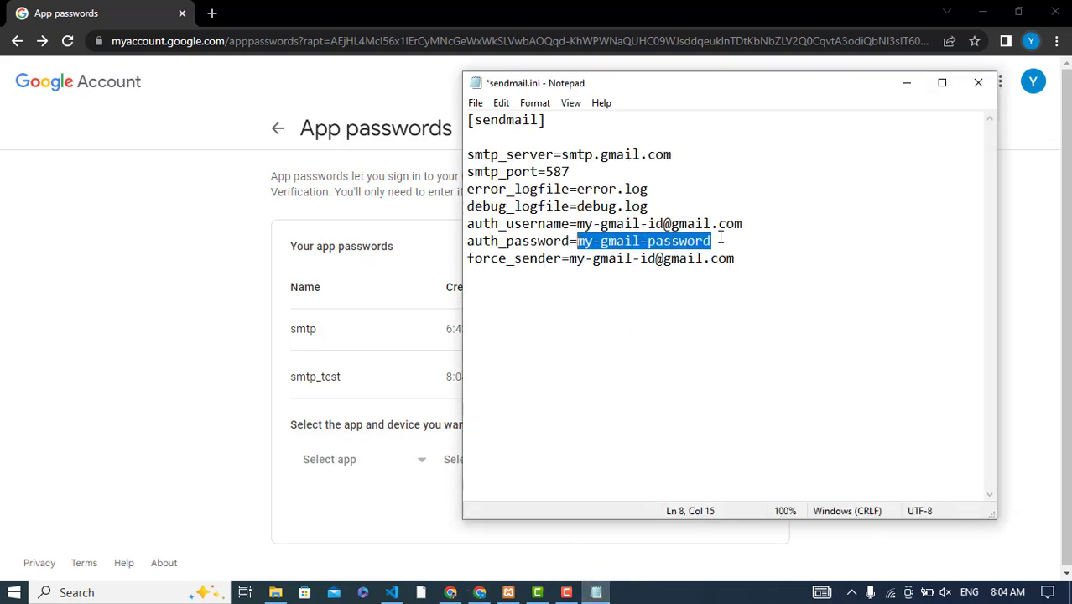